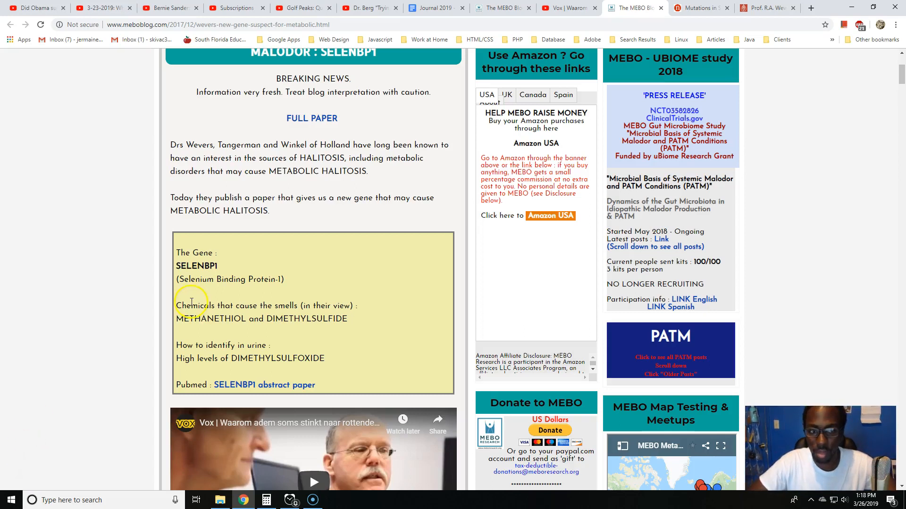
mouse_move(179, 197)
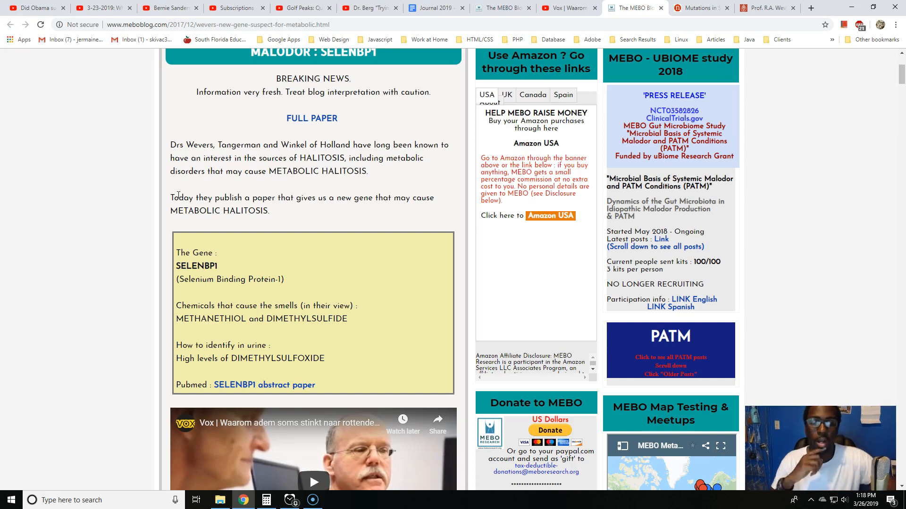
Select the SELENBP1 post title, scroll the blog post, then switch to the Vox video.
scroll("up", 3)
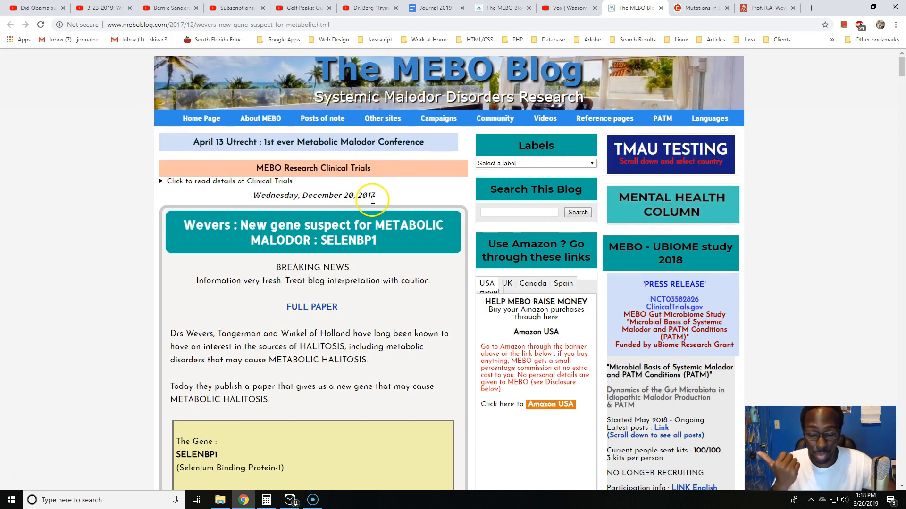
double_click(312, 233)
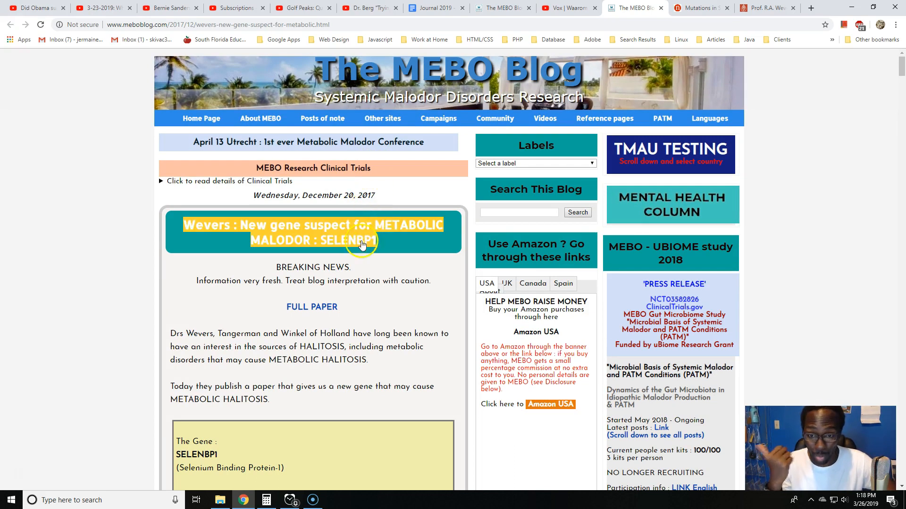
scroll("down", 3)
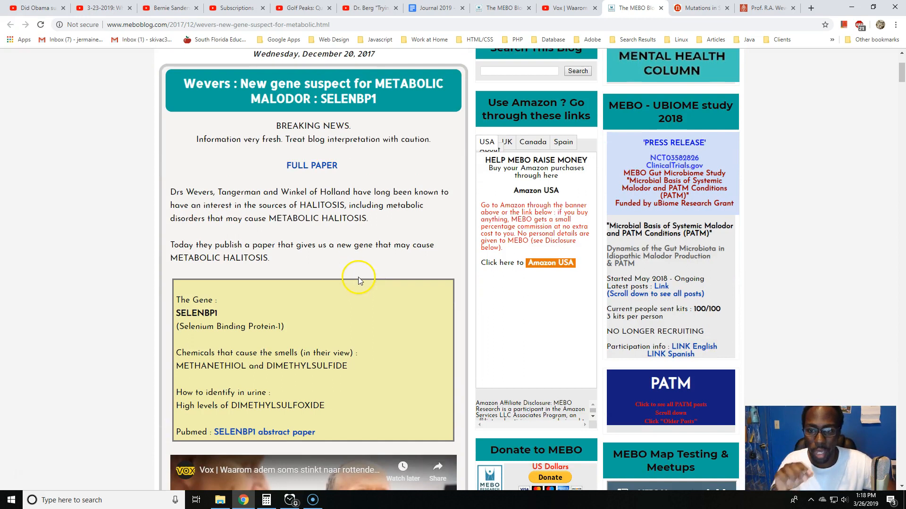
mouse_move(358, 281)
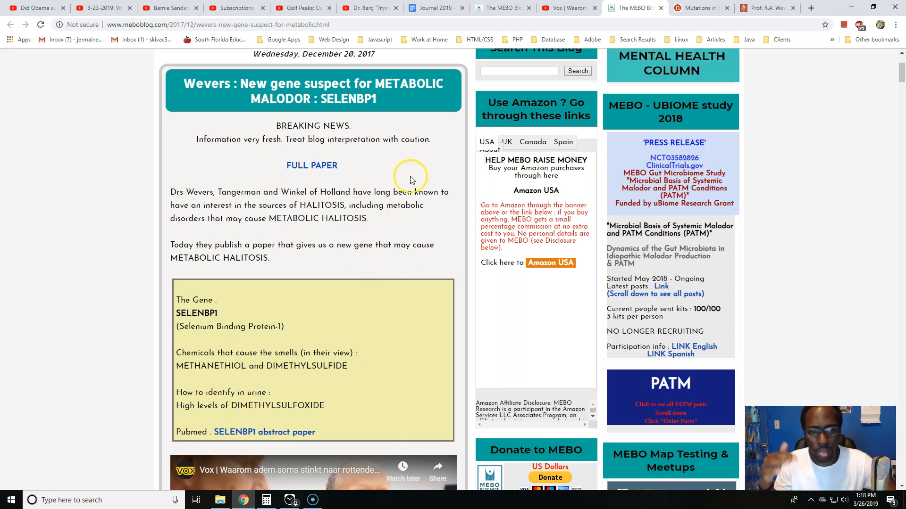
mouse_move(353, 49)
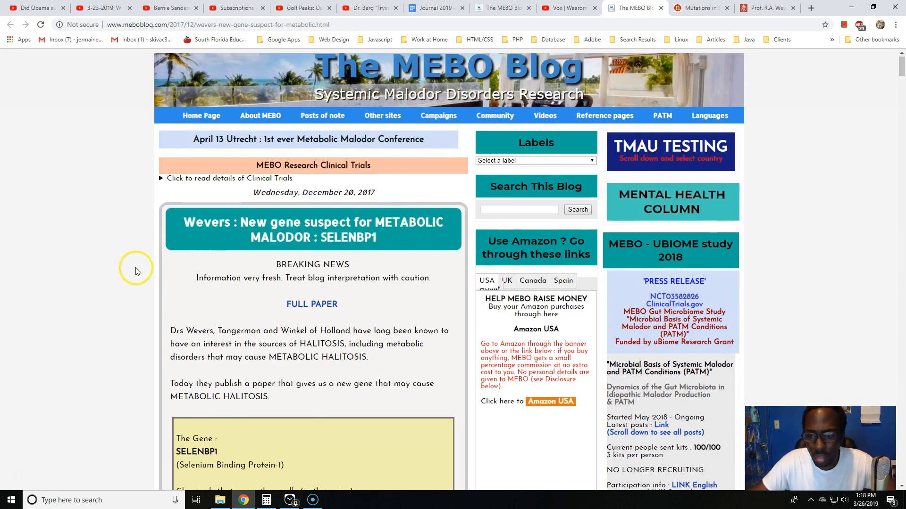
scroll("down", 3)
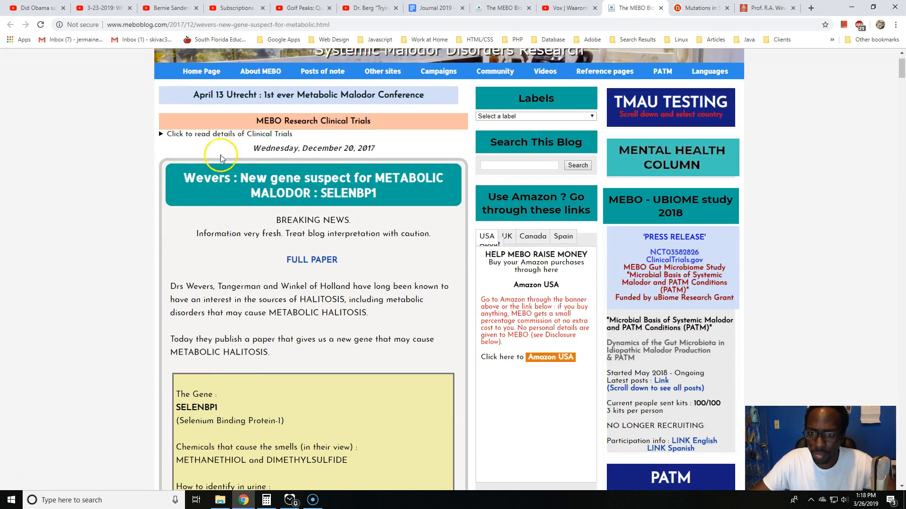
mouse_move(251, 201)
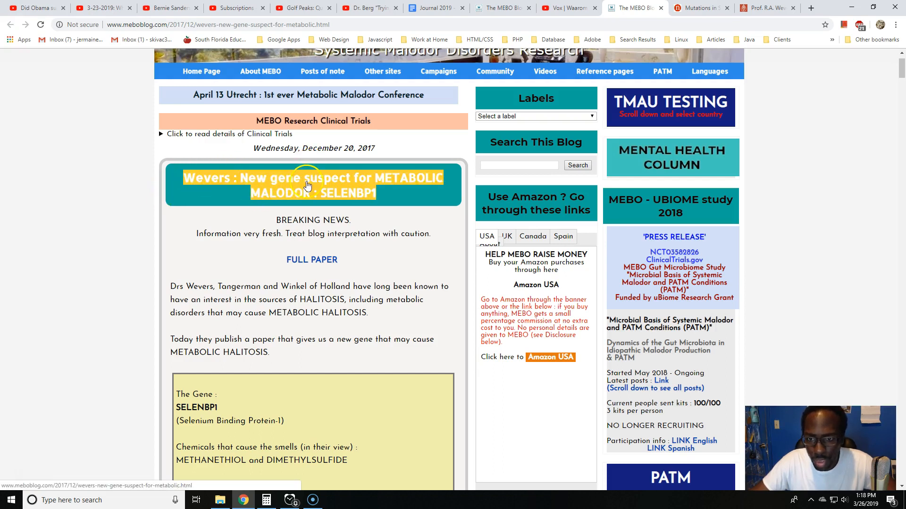
mouse_move(326, 200)
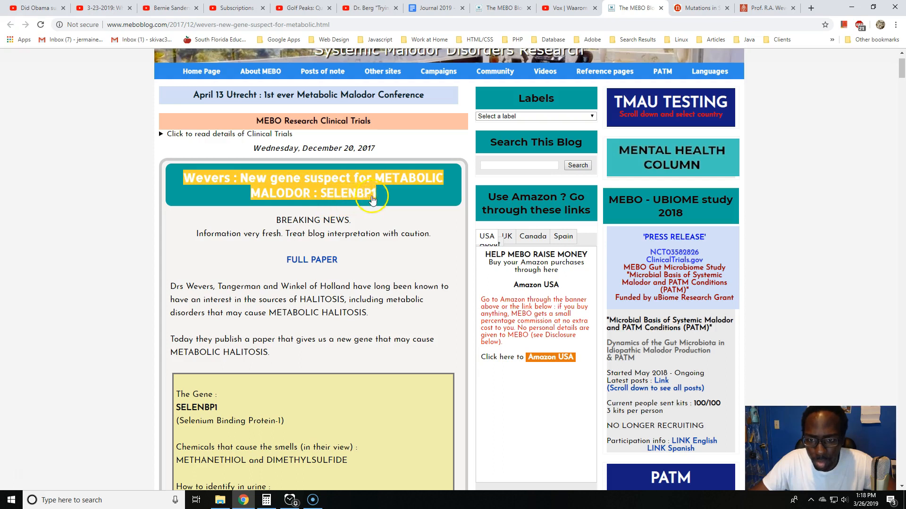
scroll("down", 3)
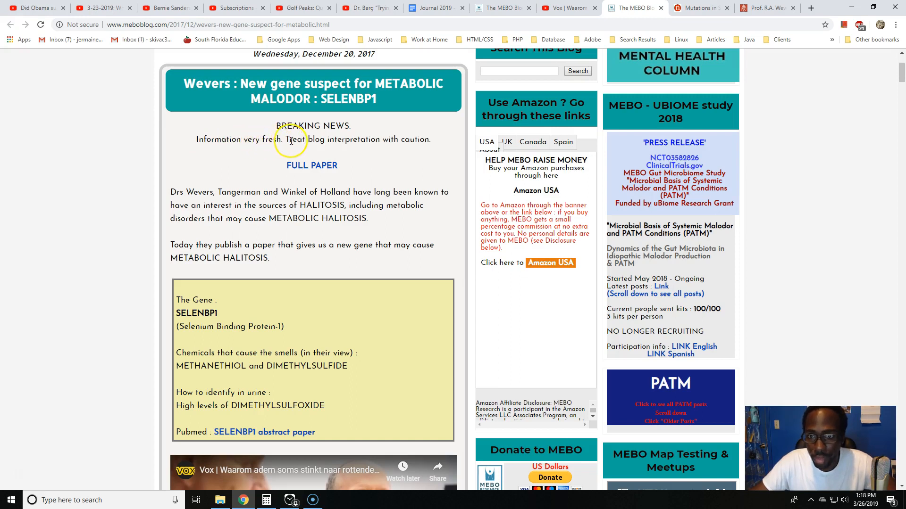
mouse_move(419, 155)
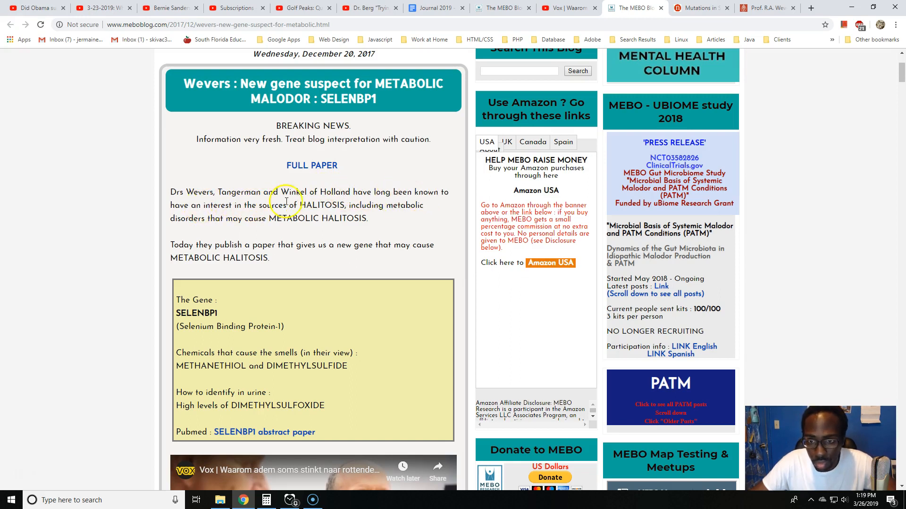
mouse_move(396, 202)
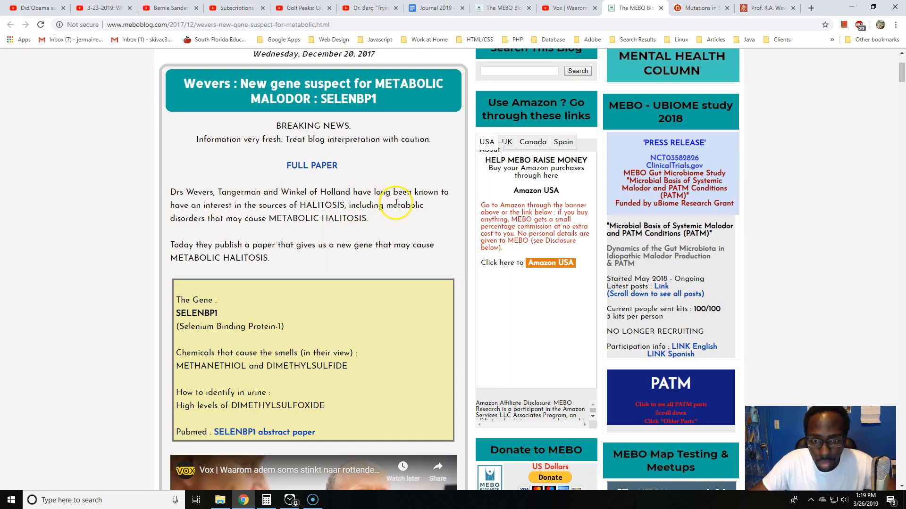
mouse_move(254, 221)
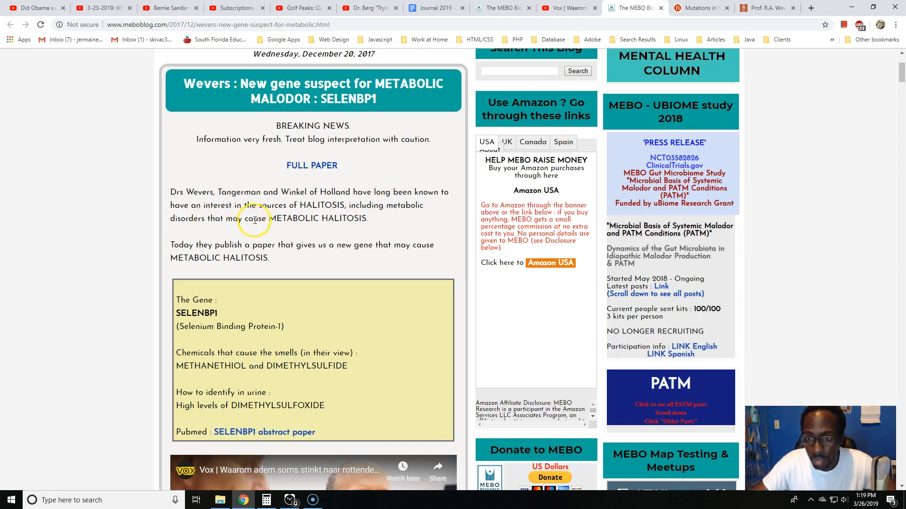
scroll("down", 3)
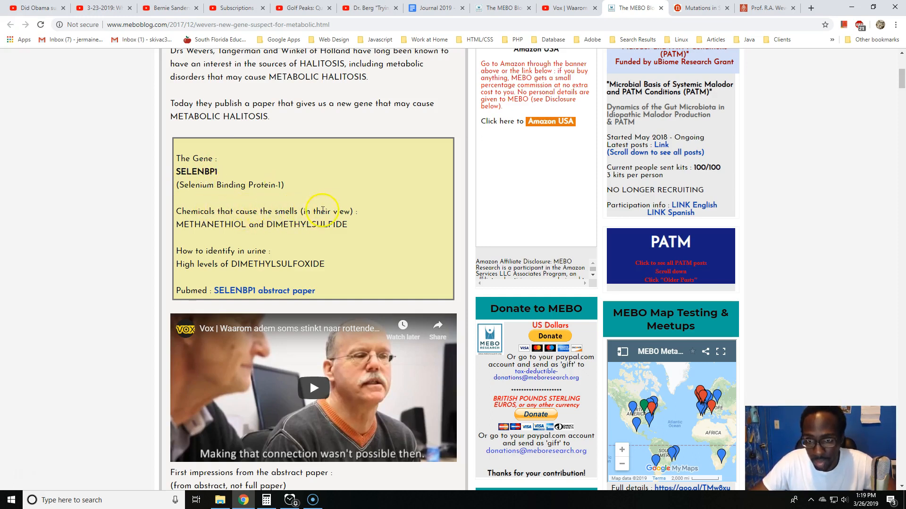
mouse_move(206, 224)
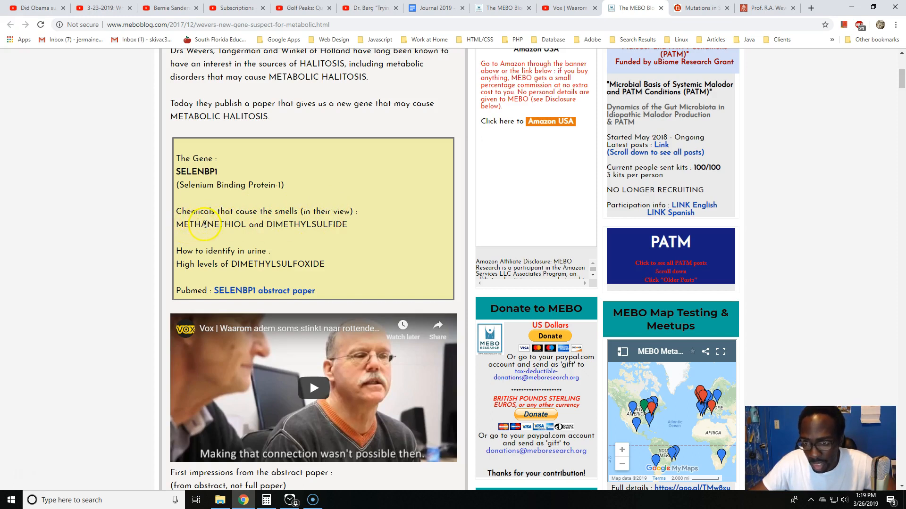
mouse_move(219, 229)
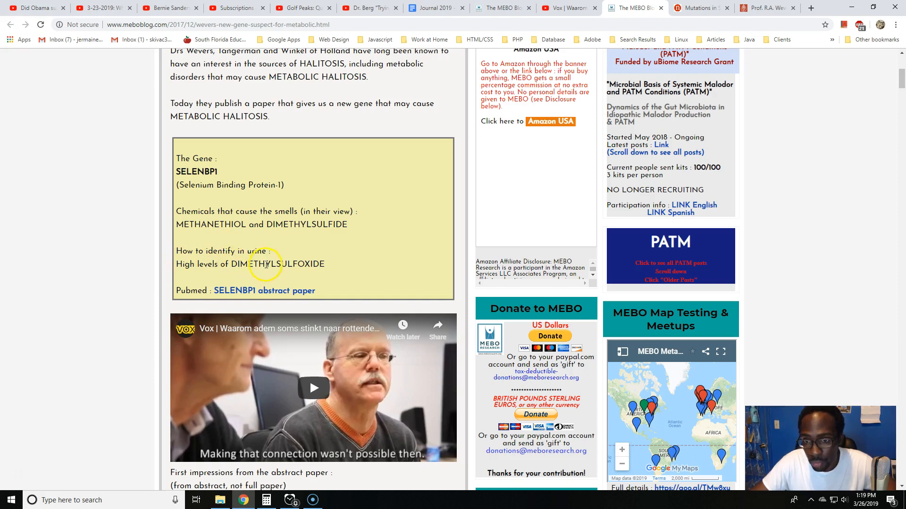
scroll("down", 3)
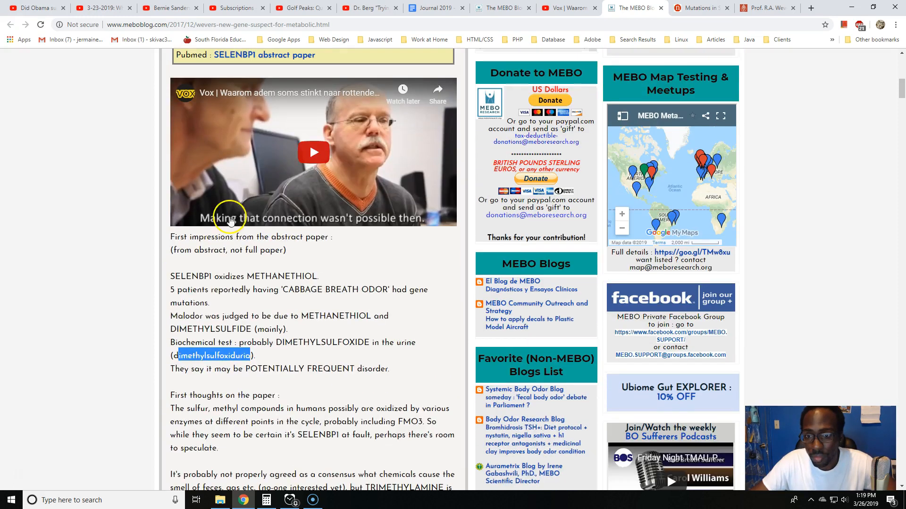
mouse_move(91, 123)
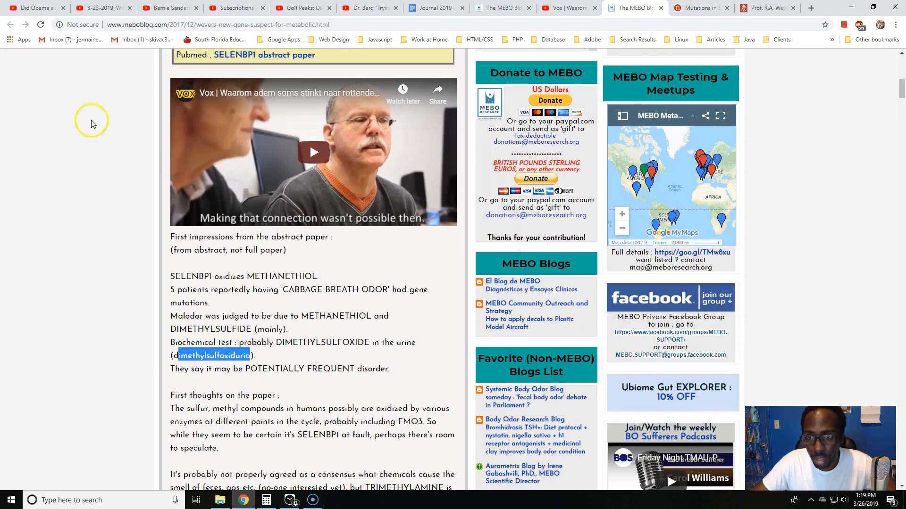
mouse_move(252, 178)
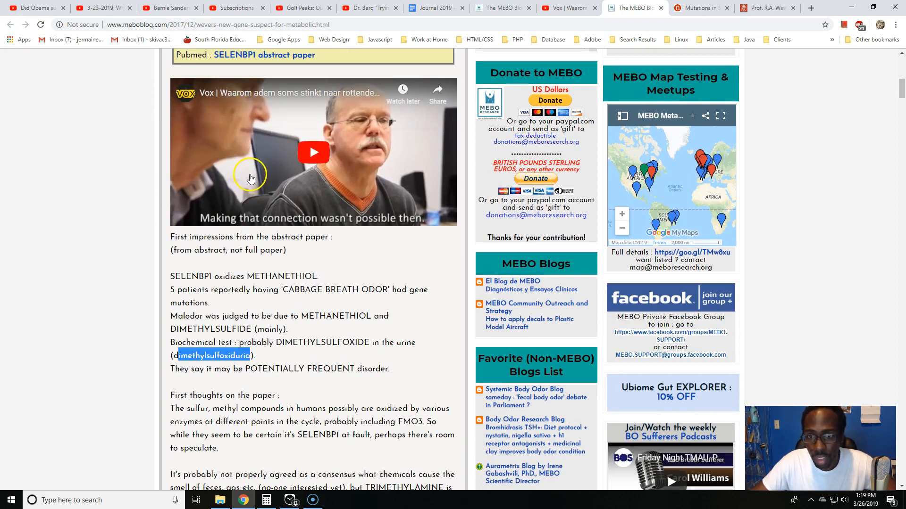
mouse_move(300, 137)
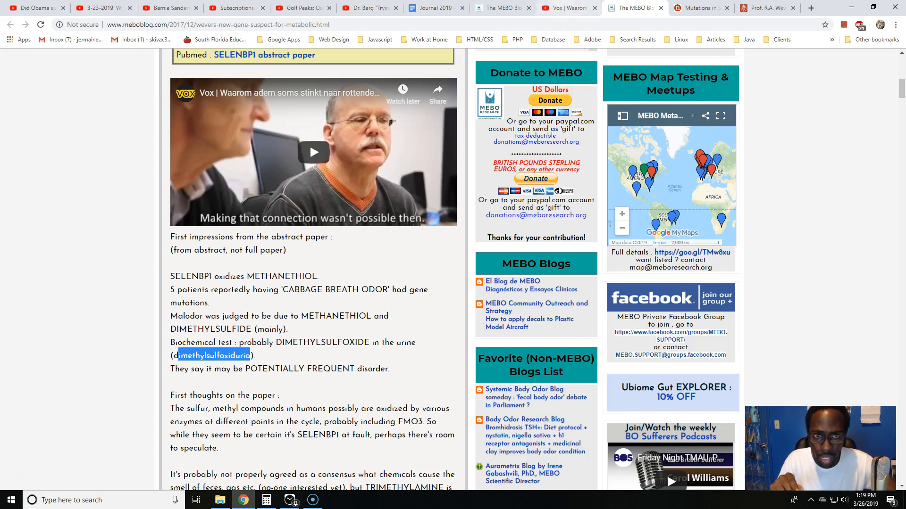
left_click(566, 8)
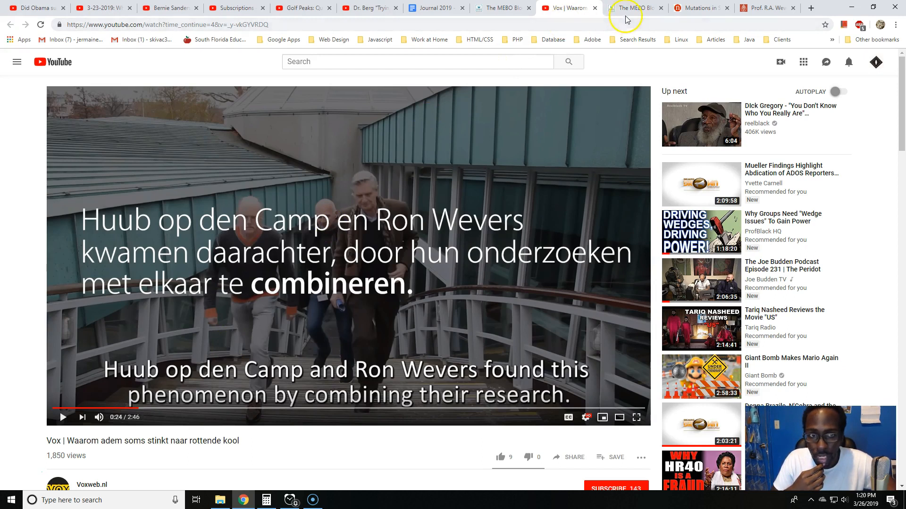
Return to the MEBO Blog SELENBP1 post with its cabbage-breath first-impressions notes.
left_click(633, 7)
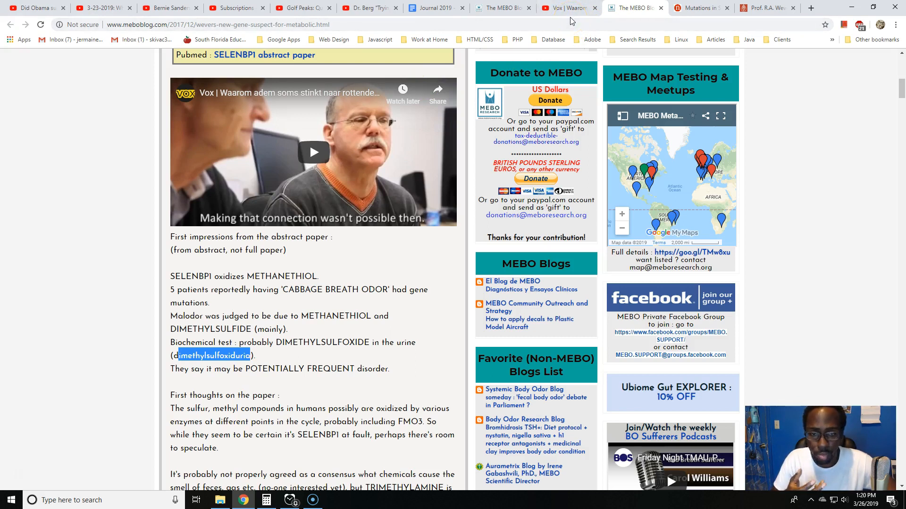
mouse_move(568, 7)
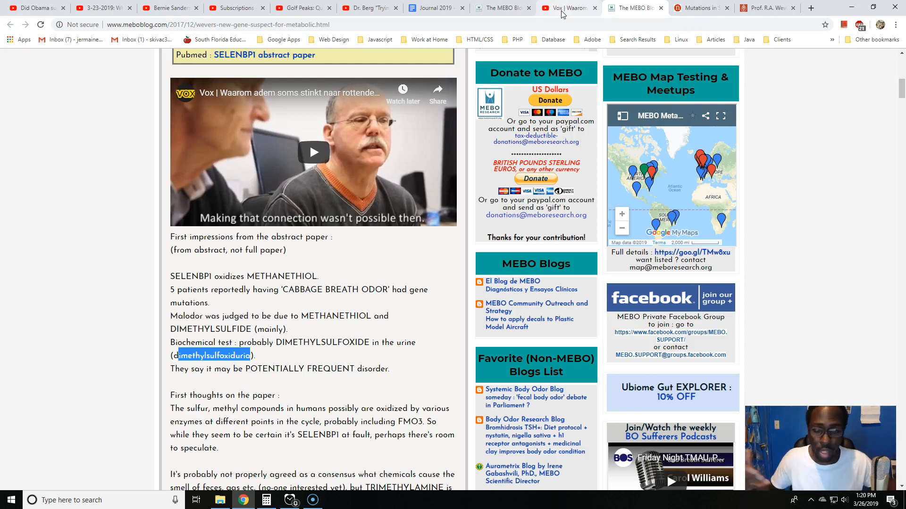
mouse_move(180, 172)
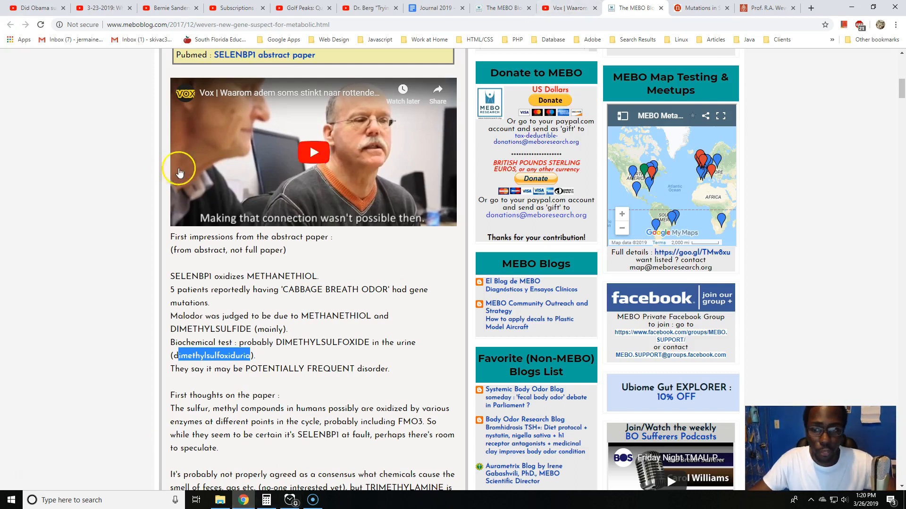
mouse_move(233, 106)
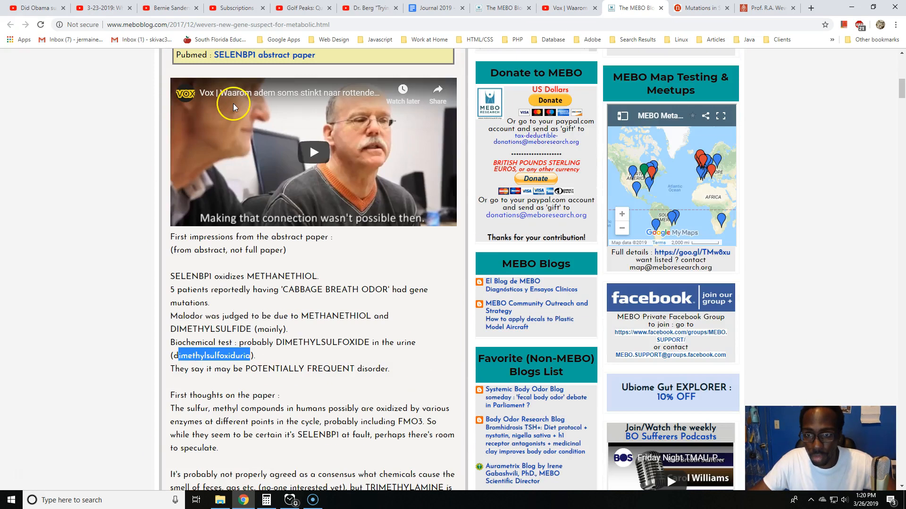
scroll("down", 3)
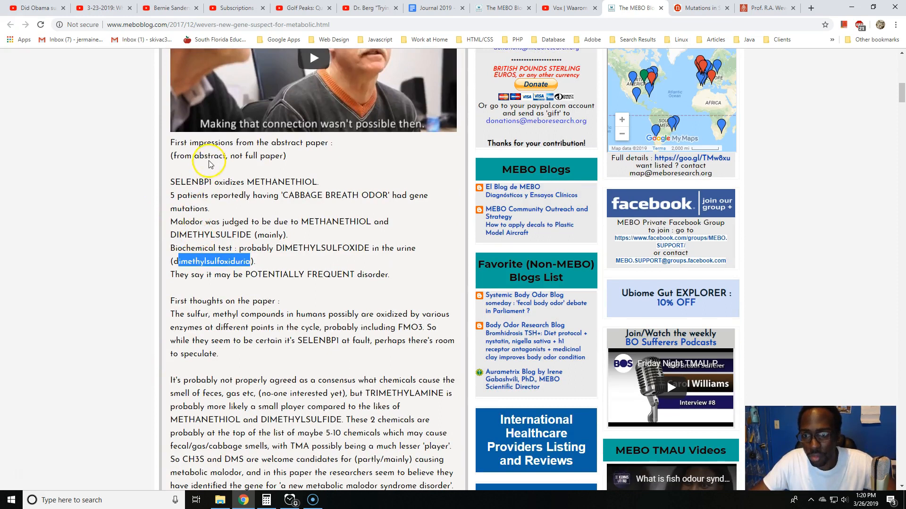
mouse_move(311, 145)
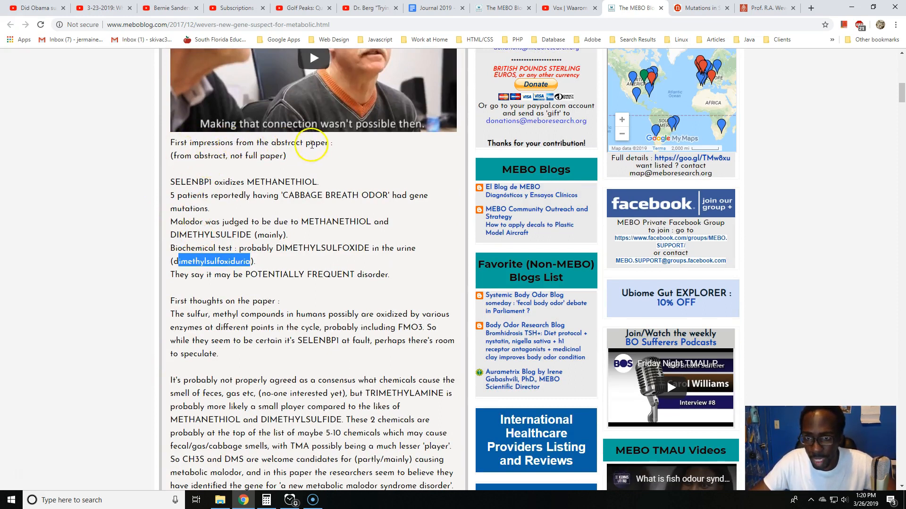
mouse_move(201, 213)
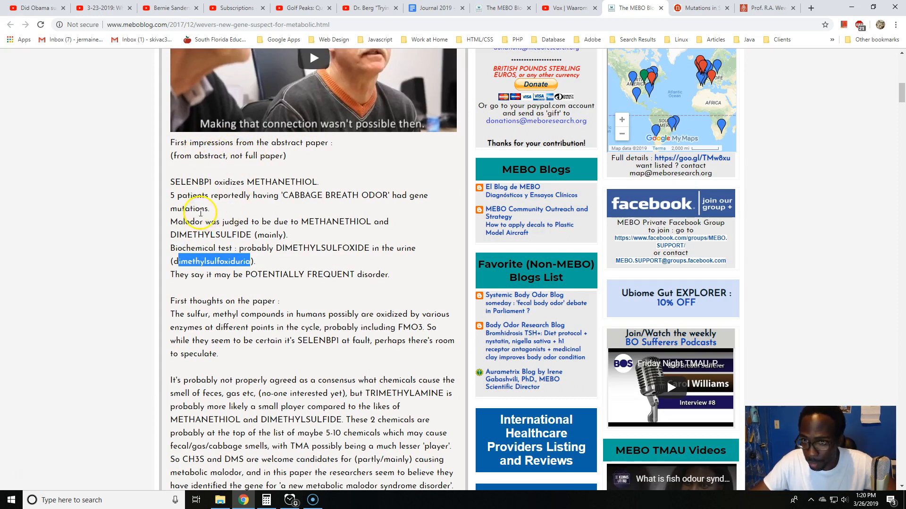
mouse_move(250, 186)
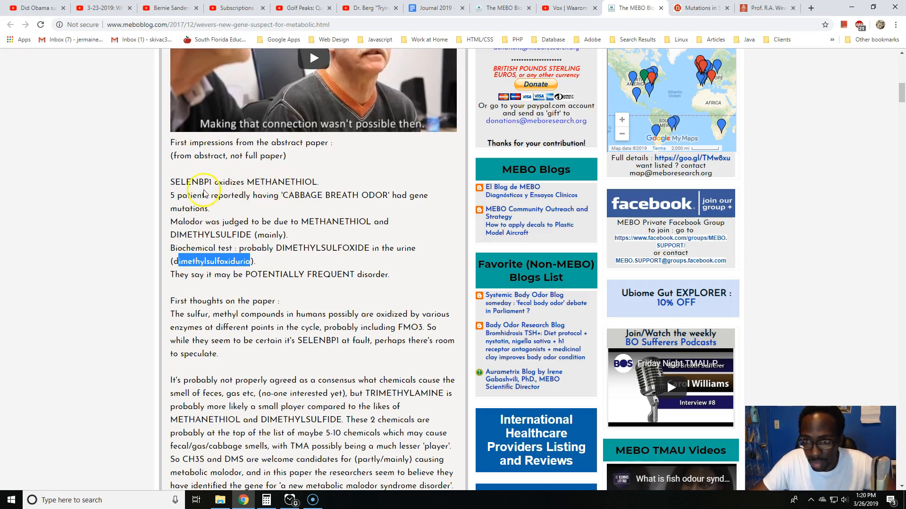
mouse_move(272, 199)
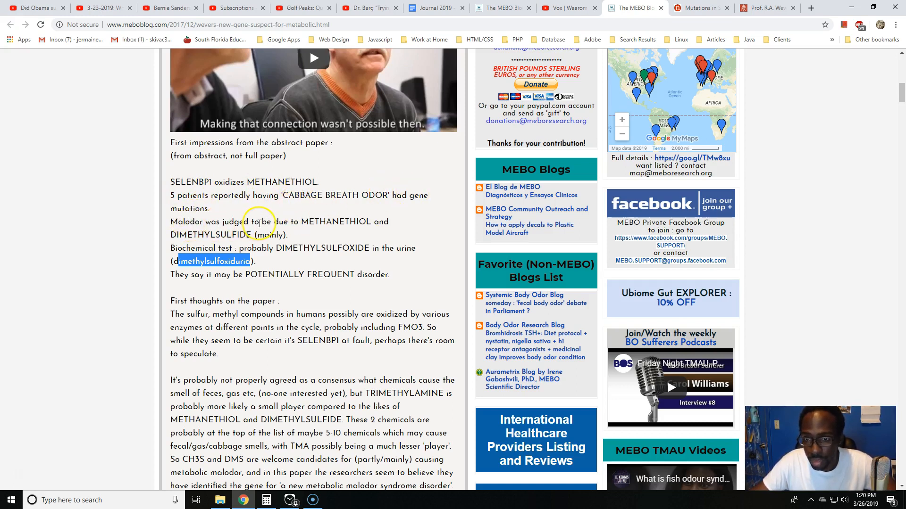
mouse_move(354, 221)
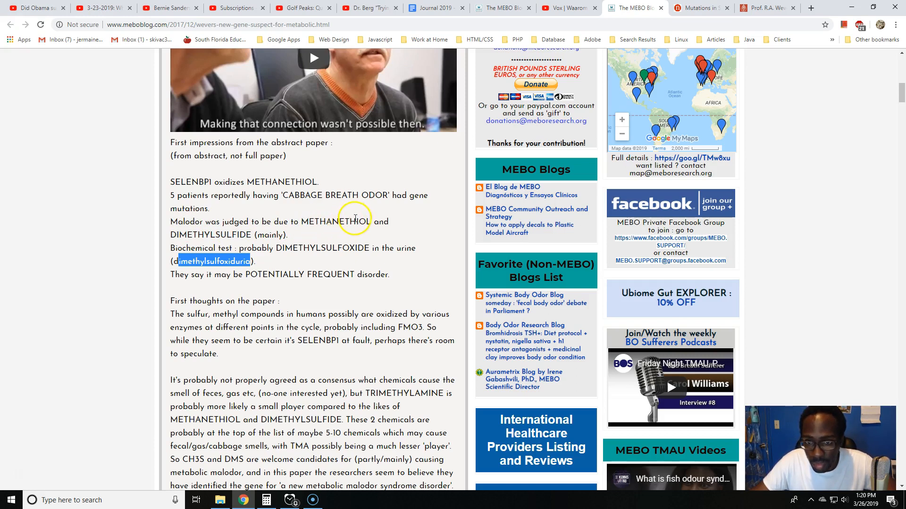
mouse_move(269, 234)
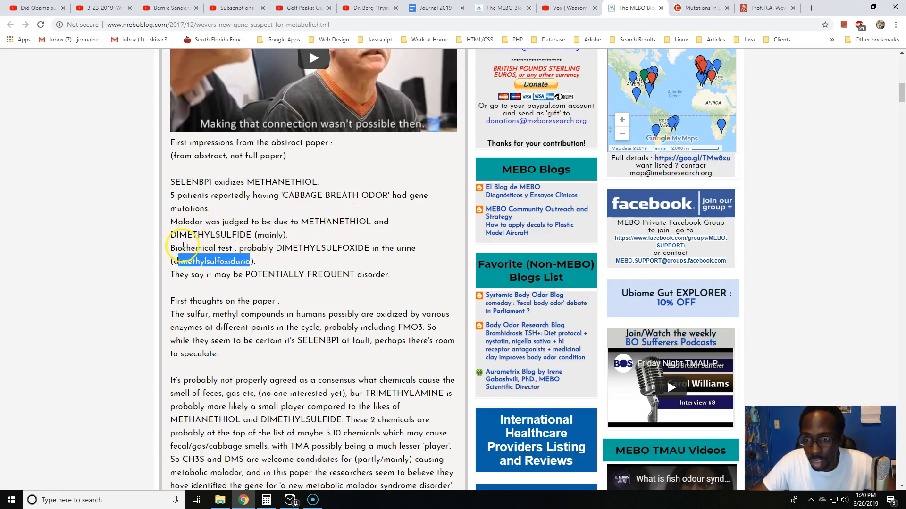
mouse_move(289, 245)
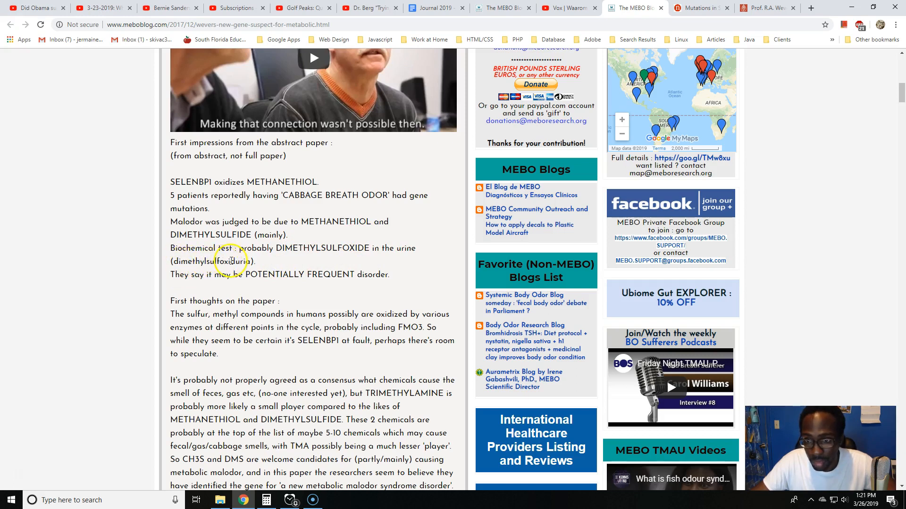
double_click(203, 261)
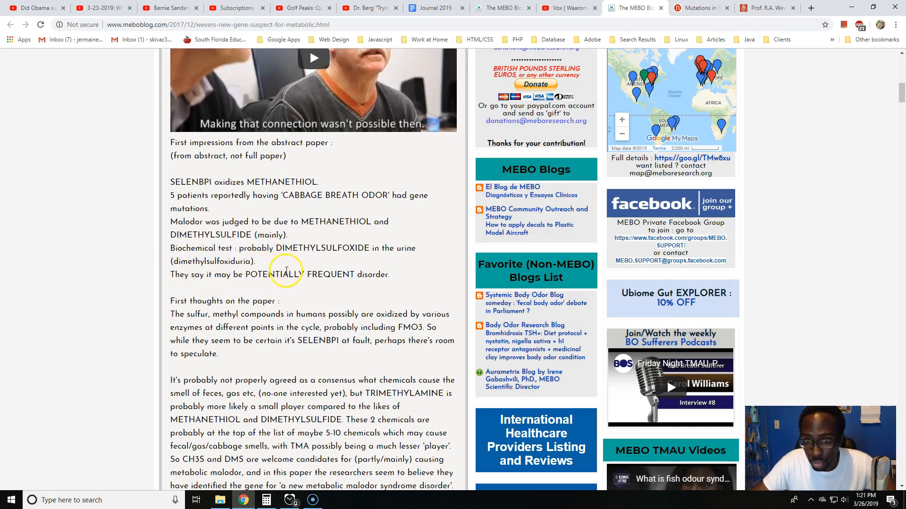
scroll("down", 3)
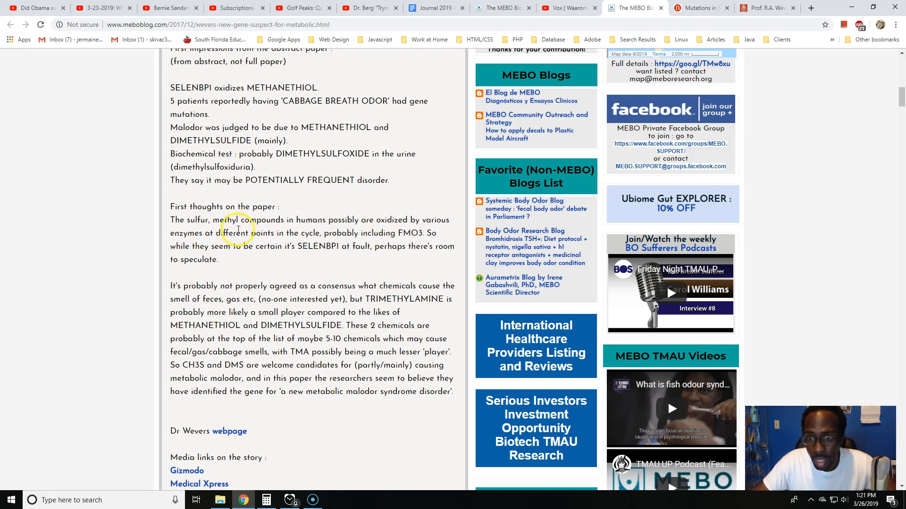
mouse_move(378, 235)
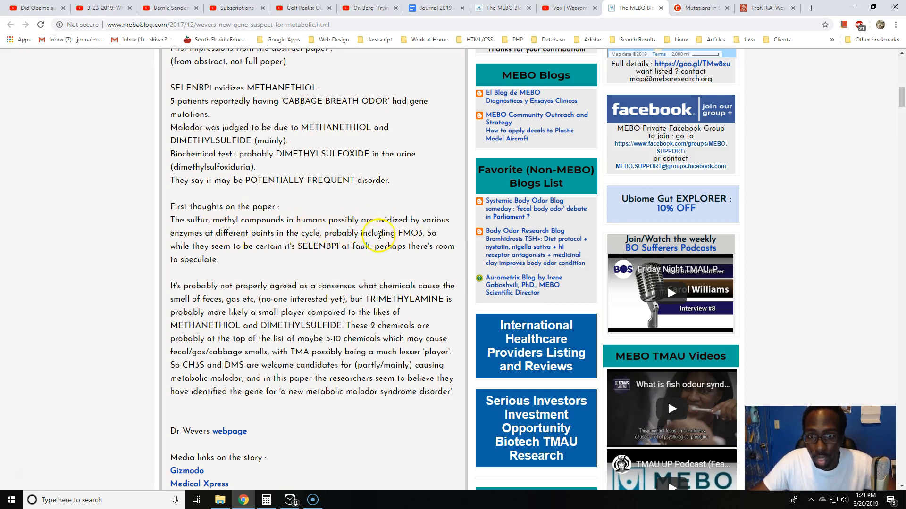
mouse_move(342, 236)
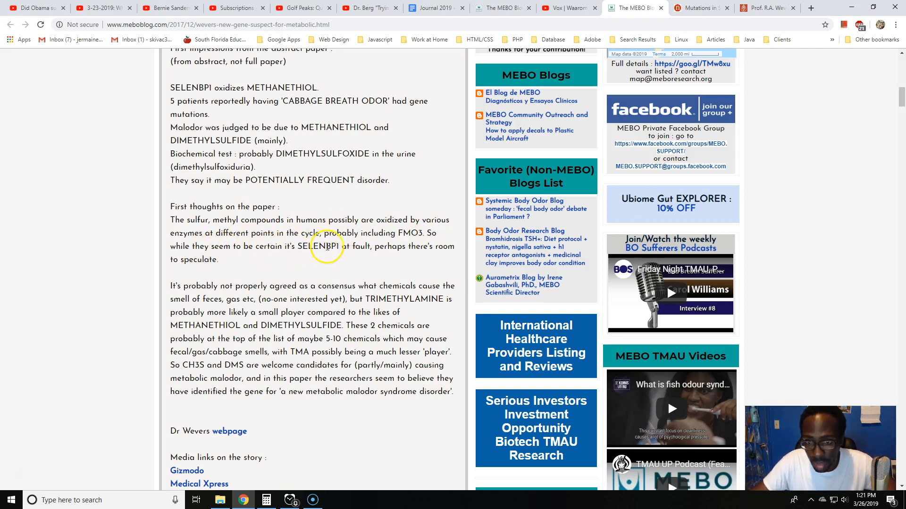
mouse_move(291, 266)
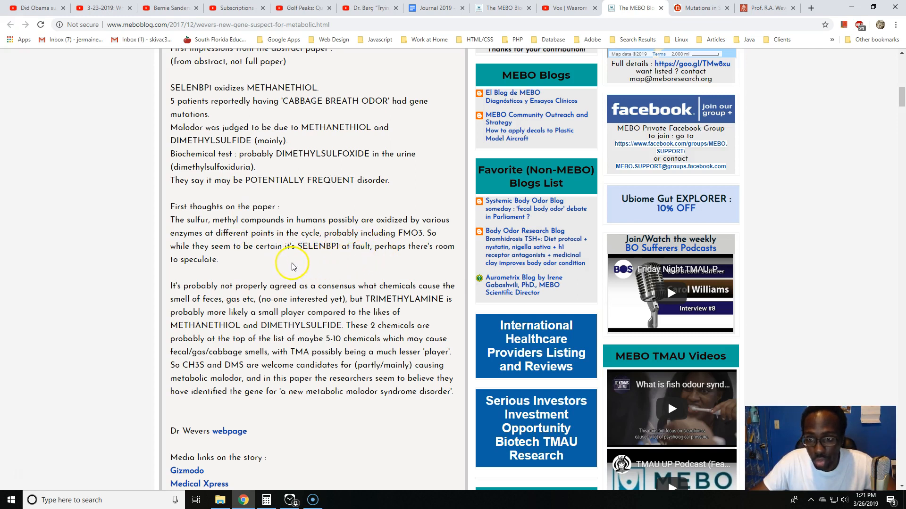
scroll("down", 3)
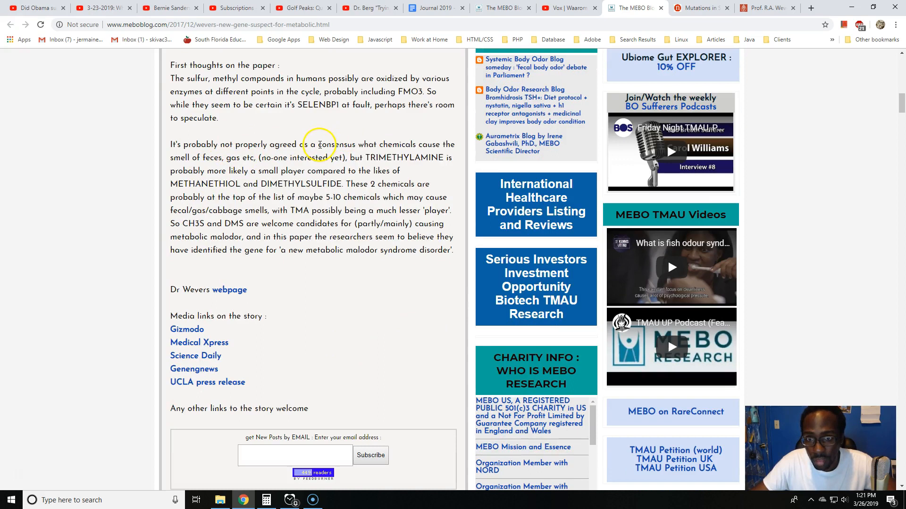
mouse_move(370, 144)
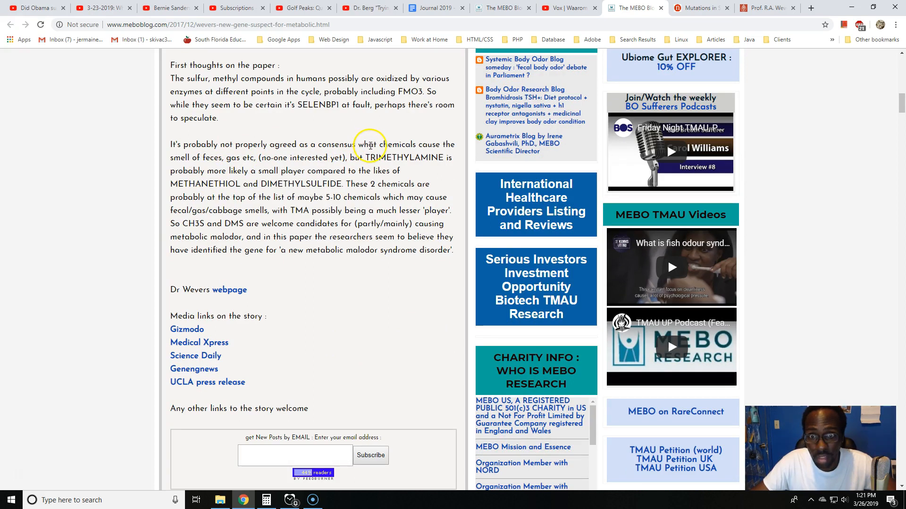
mouse_move(234, 161)
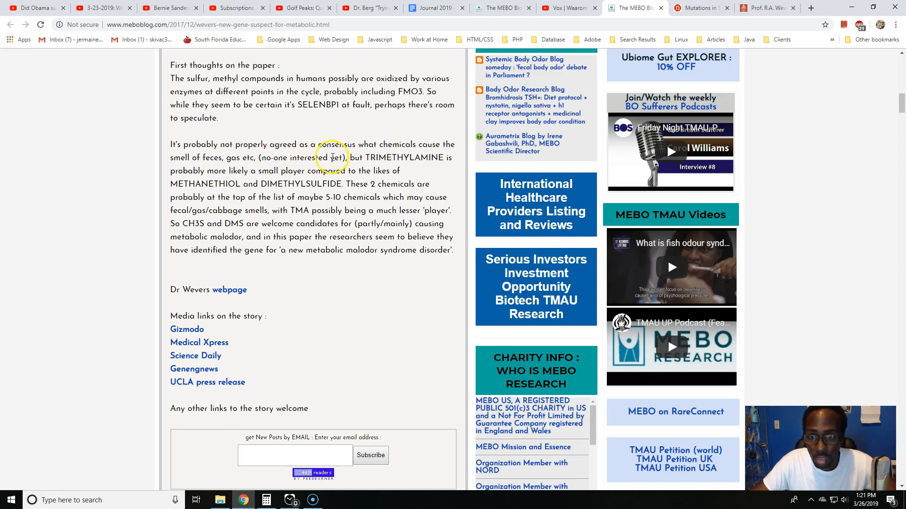
mouse_move(391, 159)
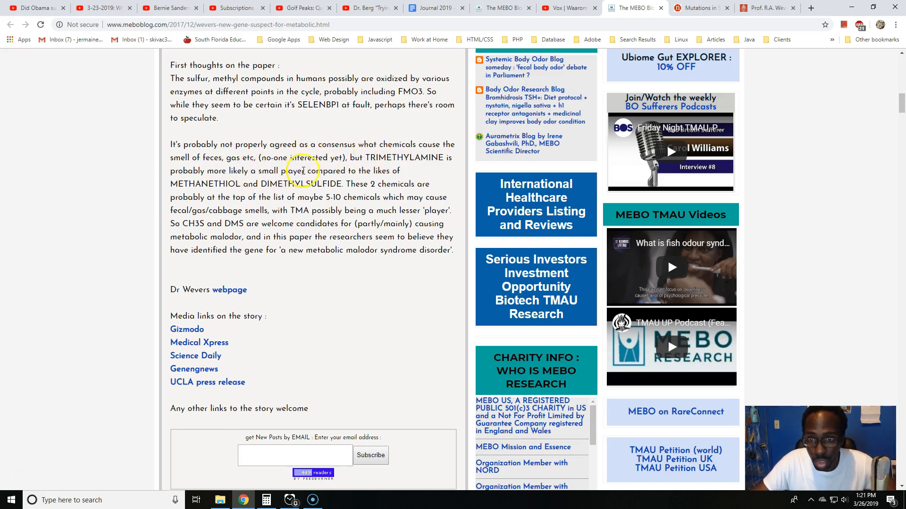
mouse_move(194, 186)
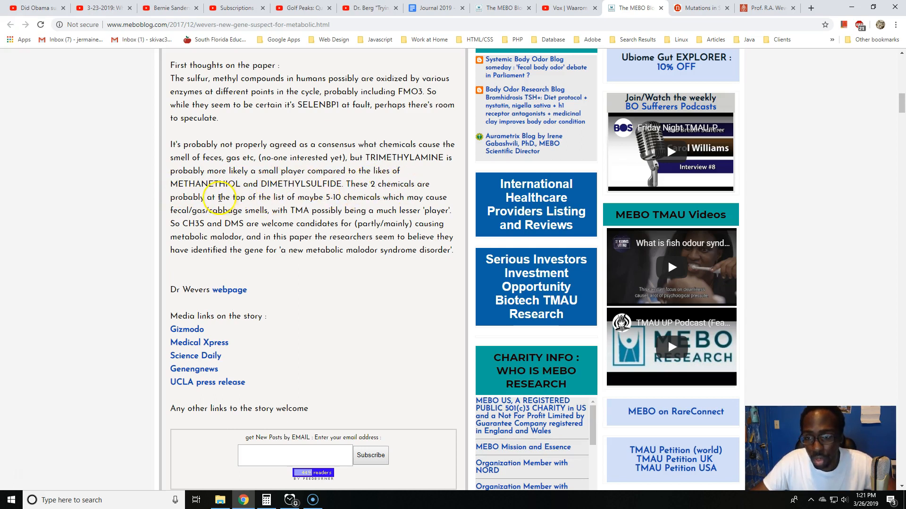
mouse_move(337, 198)
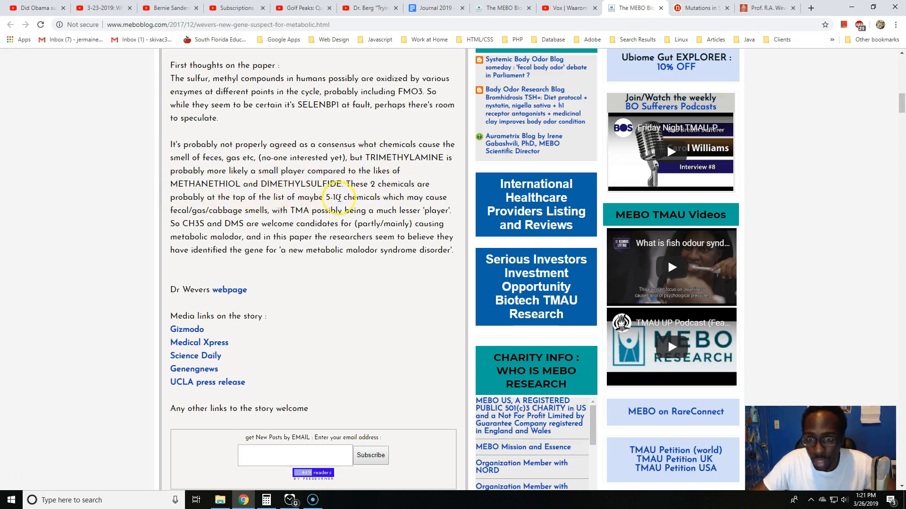
mouse_move(201, 211)
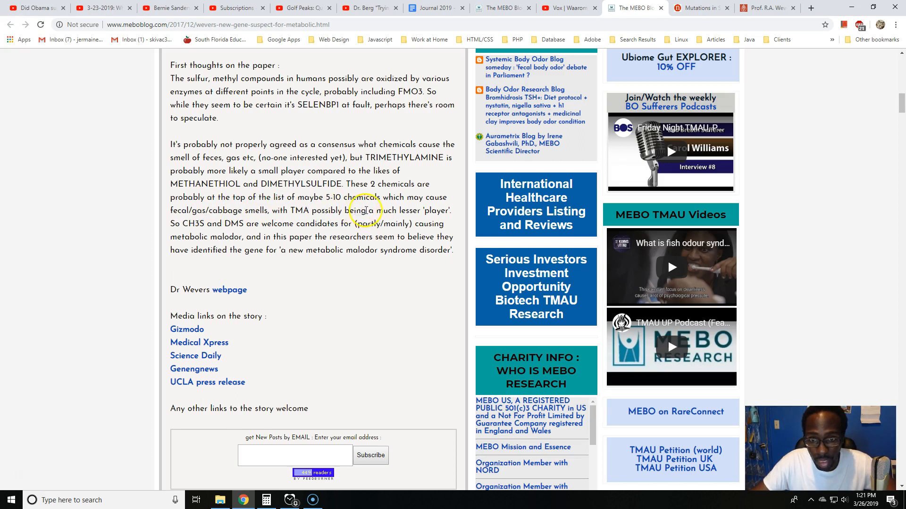
mouse_move(163, 223)
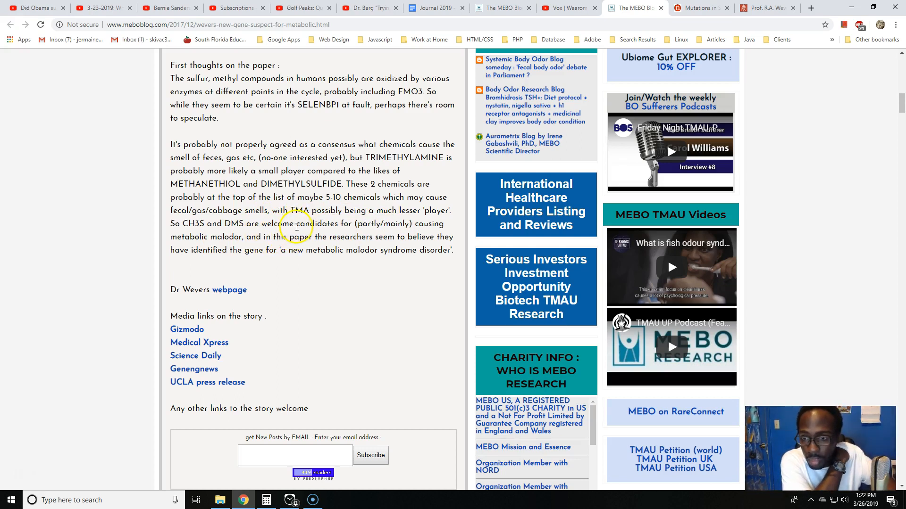
mouse_move(292, 260)
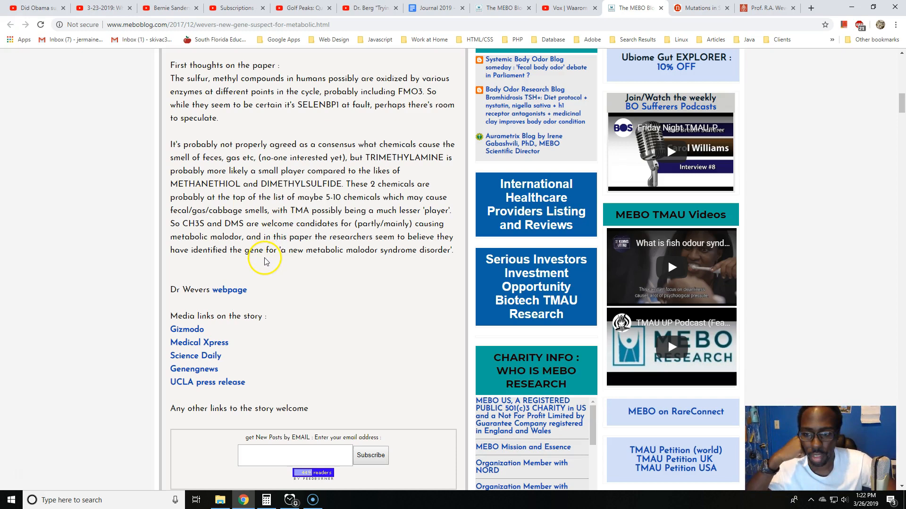
scroll("up", 3)
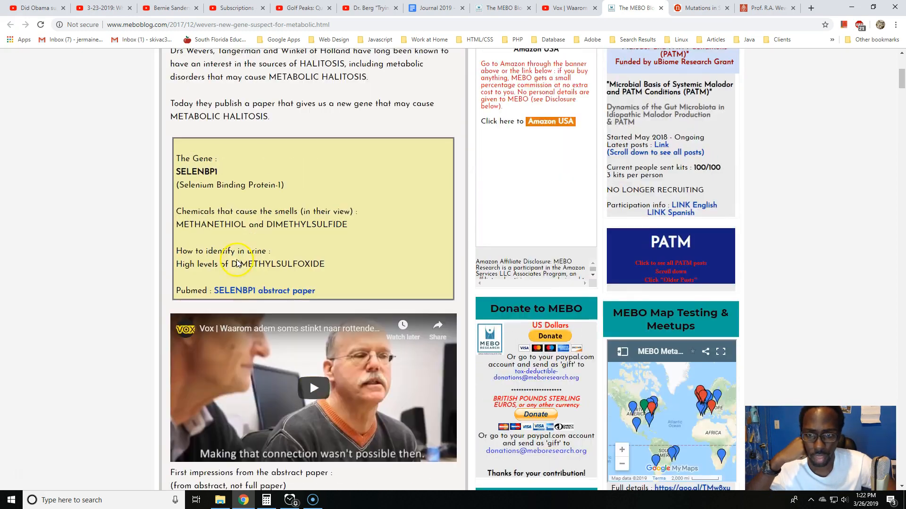
scroll("up", 3)
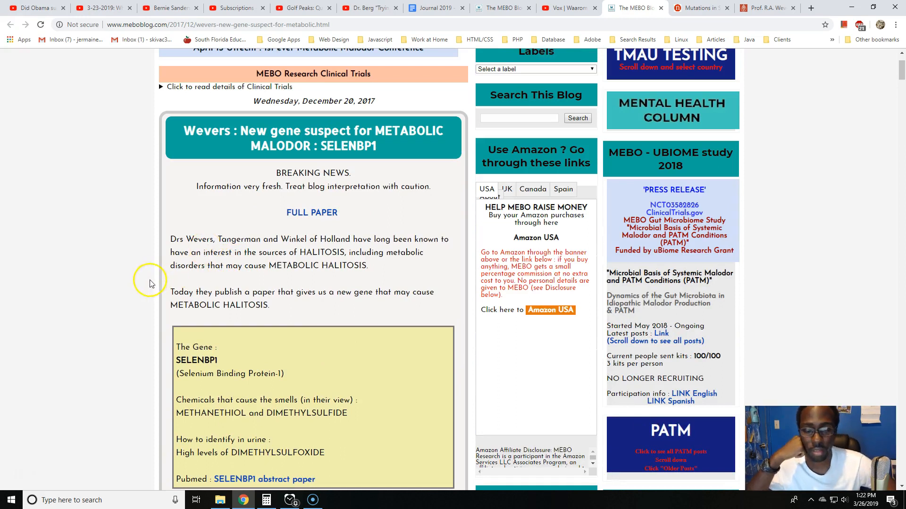
mouse_move(149, 260)
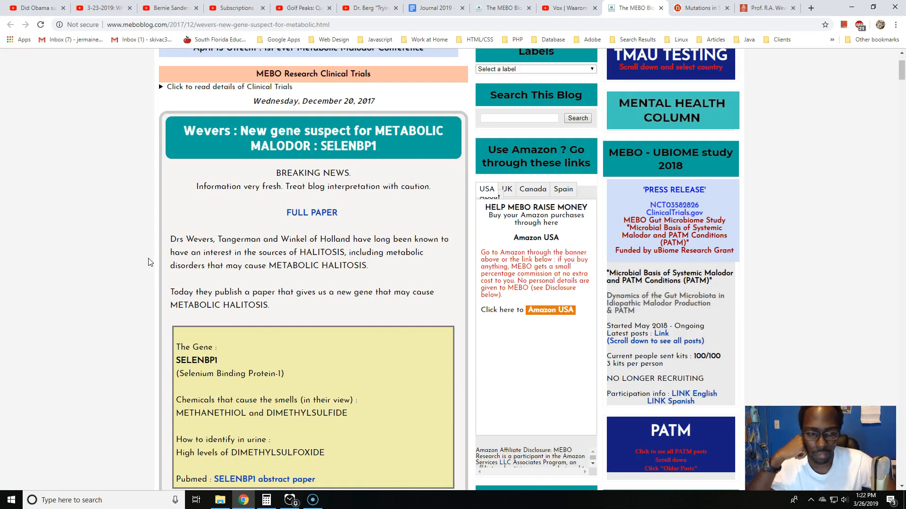
scroll("down", 3)
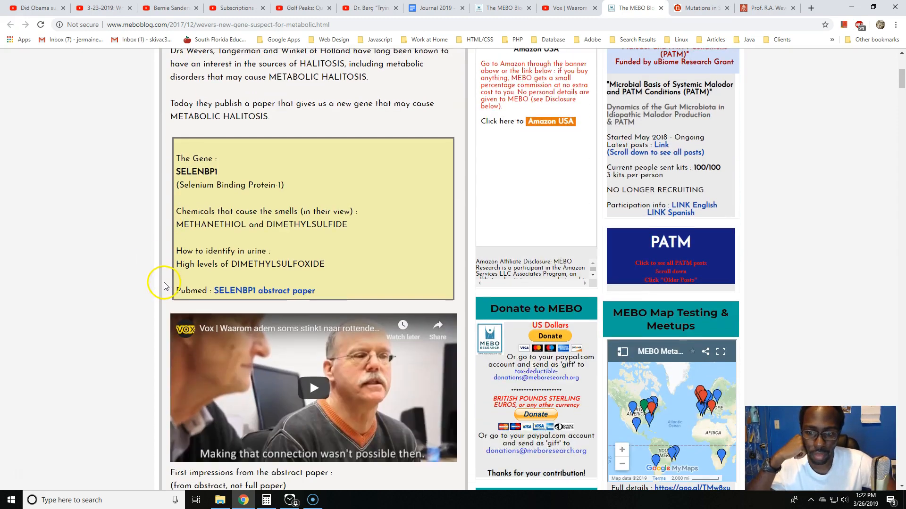
scroll("down", 3)
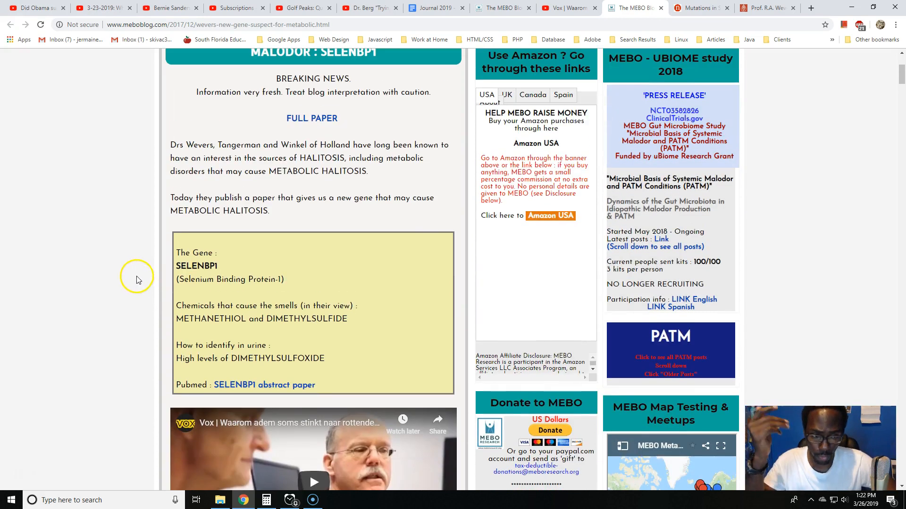
mouse_move(90, 267)
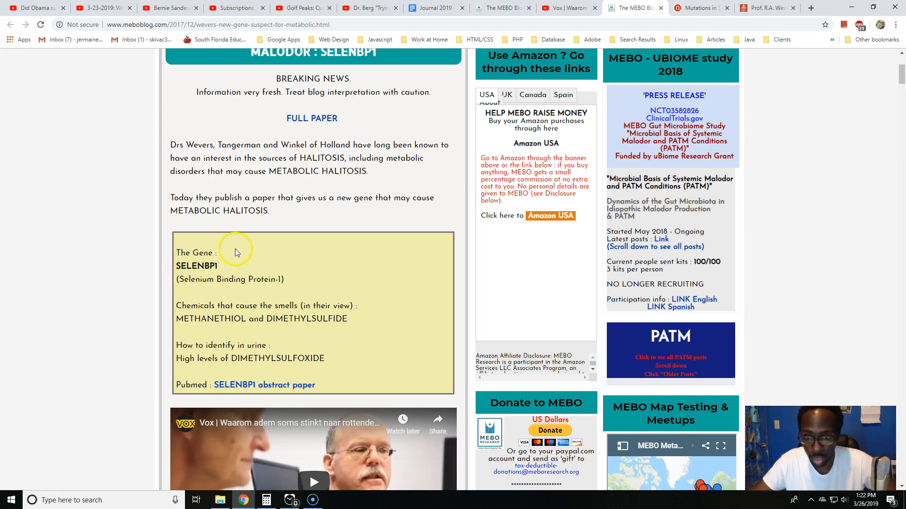
scroll("down", 3)
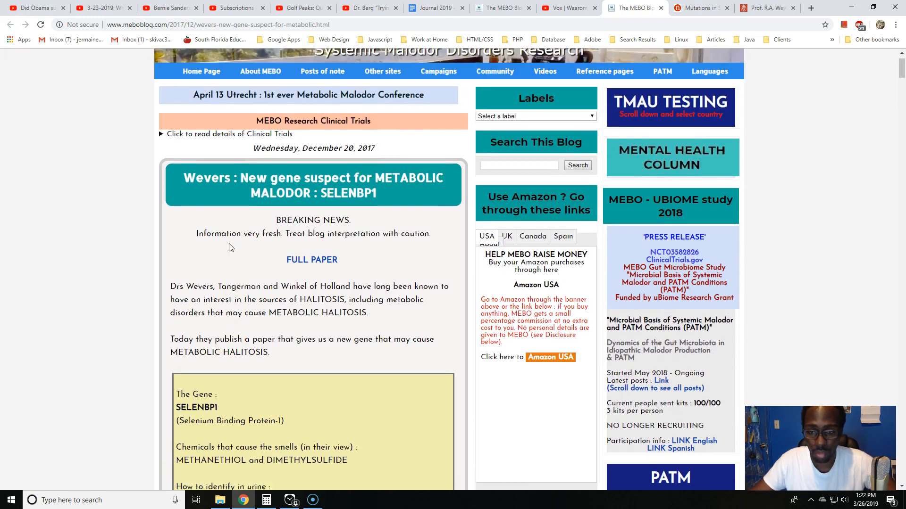
scroll("down", 3)
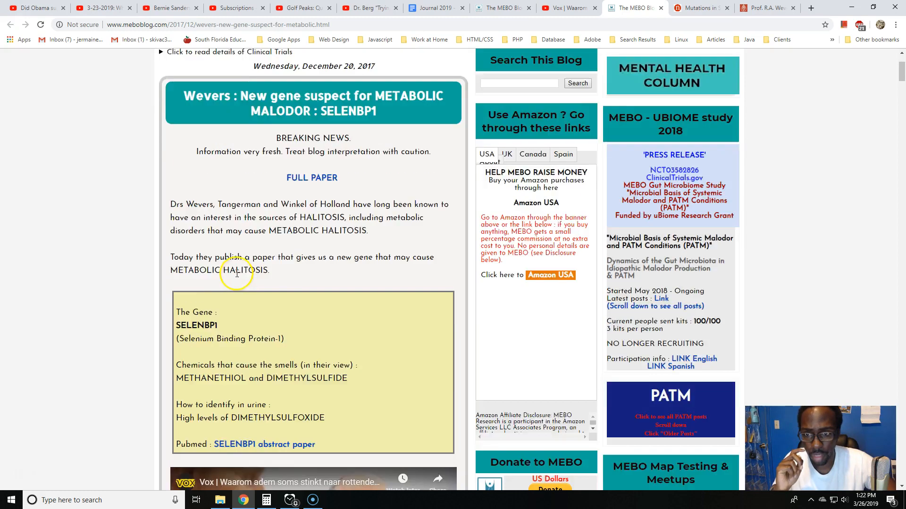
scroll("down", 3)
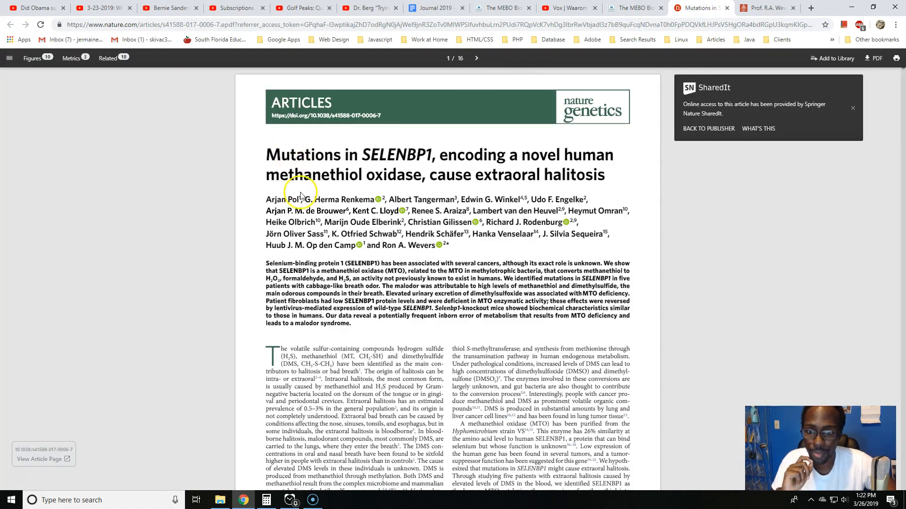
Page through the Nature Genetics PDF to the Results section and pedigree figure.
left_click(476, 58)
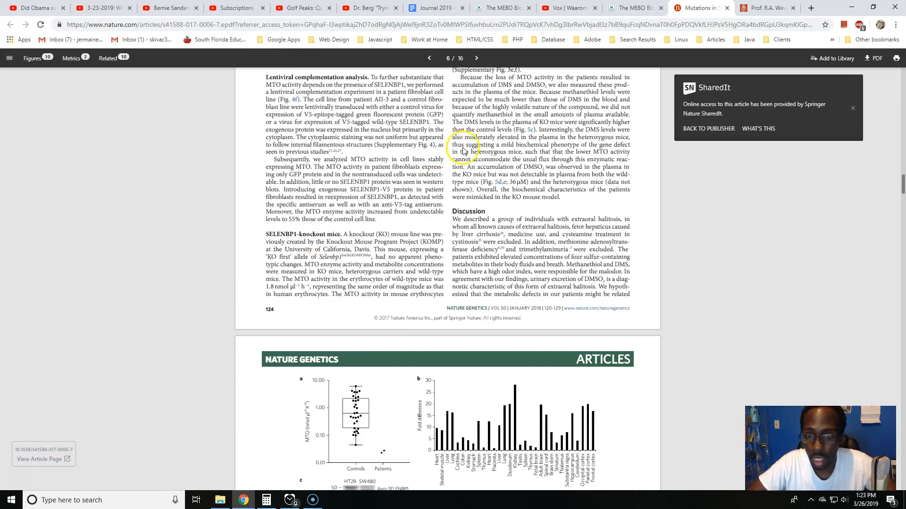
left_click(476, 58)
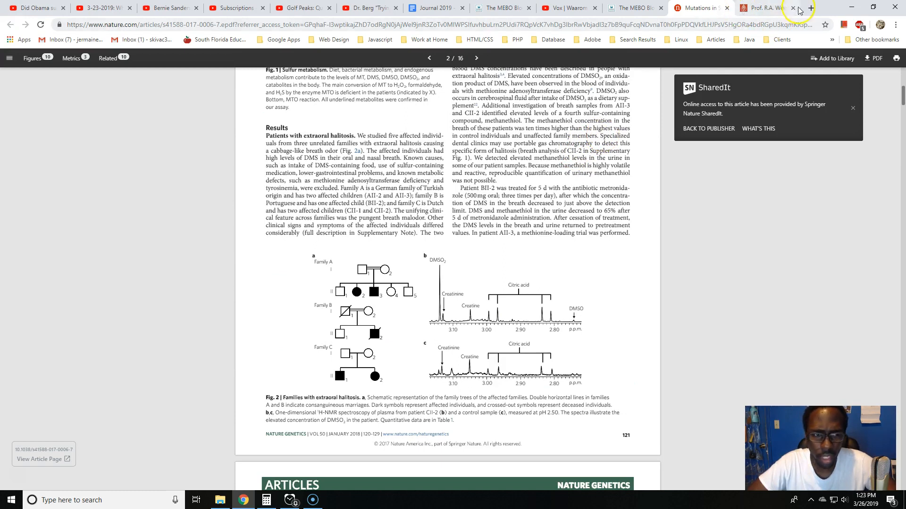
On Prof. Wevers' Radboud profile, select the word 'nephrological' and open its context menu.
left_click(762, 8)
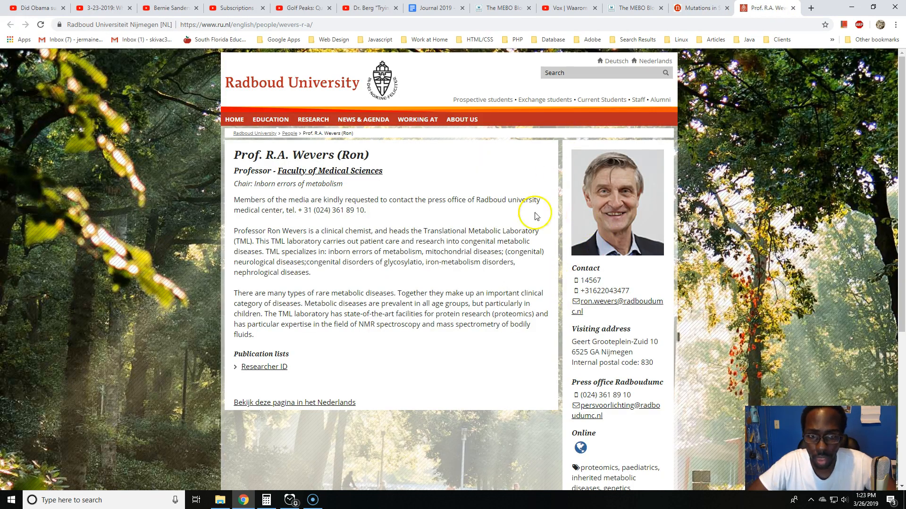
mouse_move(232, 78)
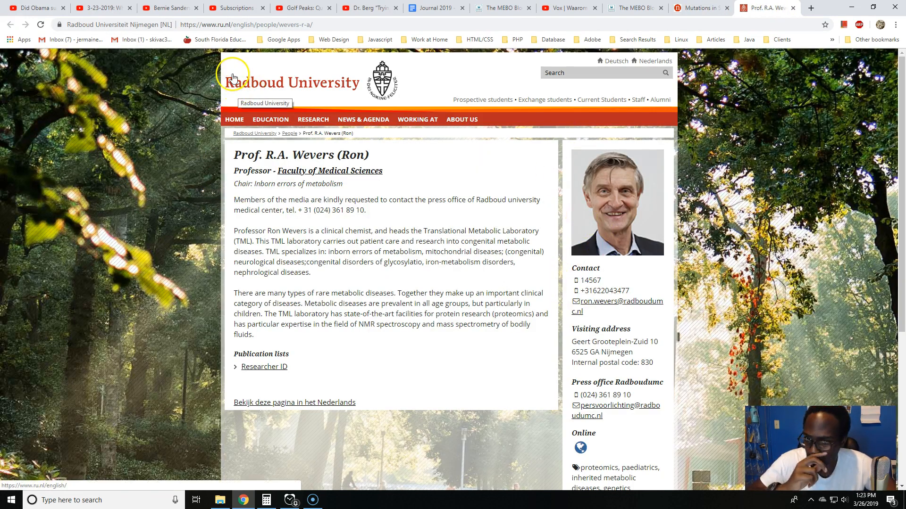
mouse_move(155, 446)
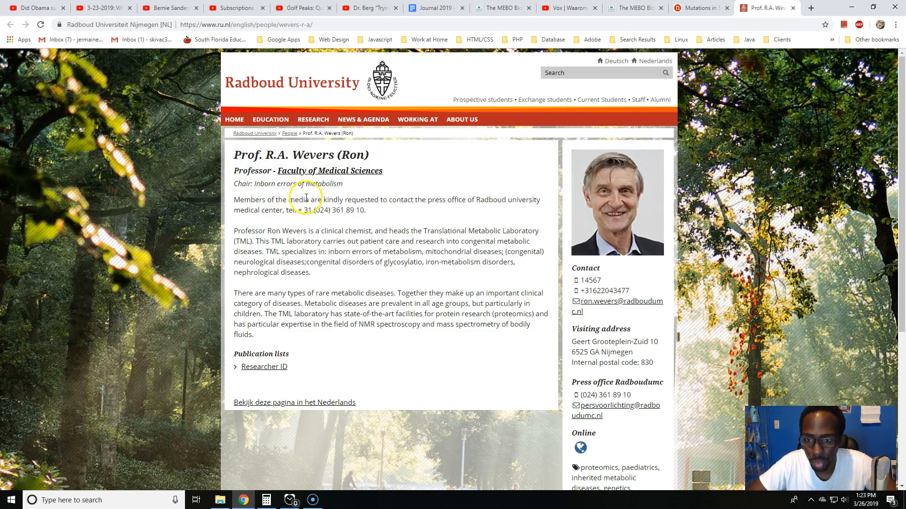
mouse_move(478, 199)
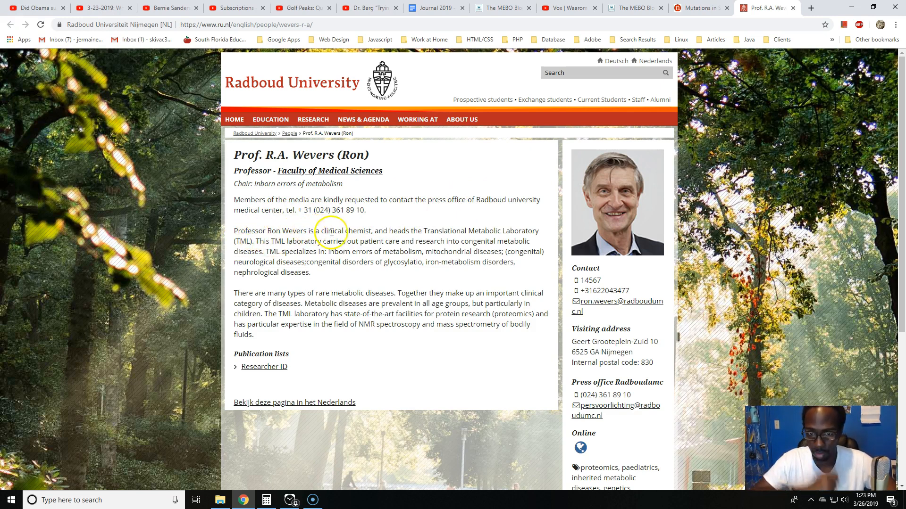
mouse_move(483, 229)
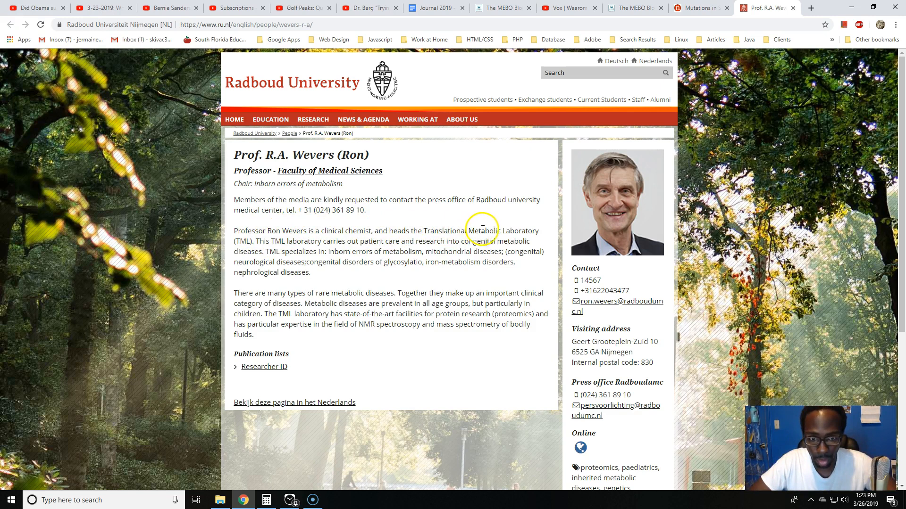
mouse_move(270, 270)
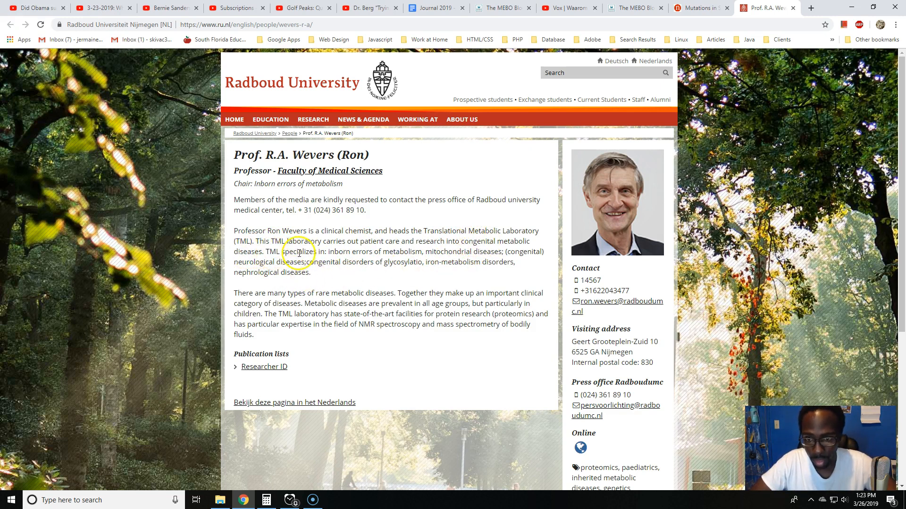
mouse_move(362, 248)
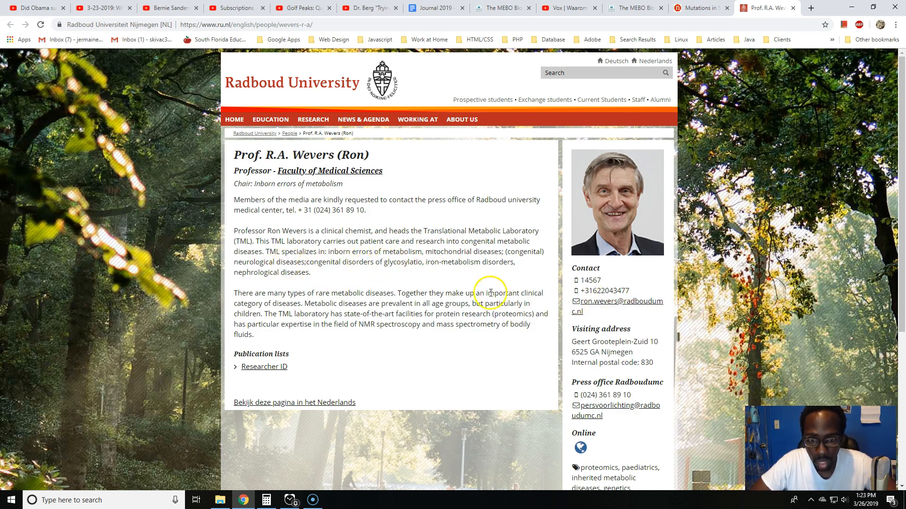
mouse_move(244, 283)
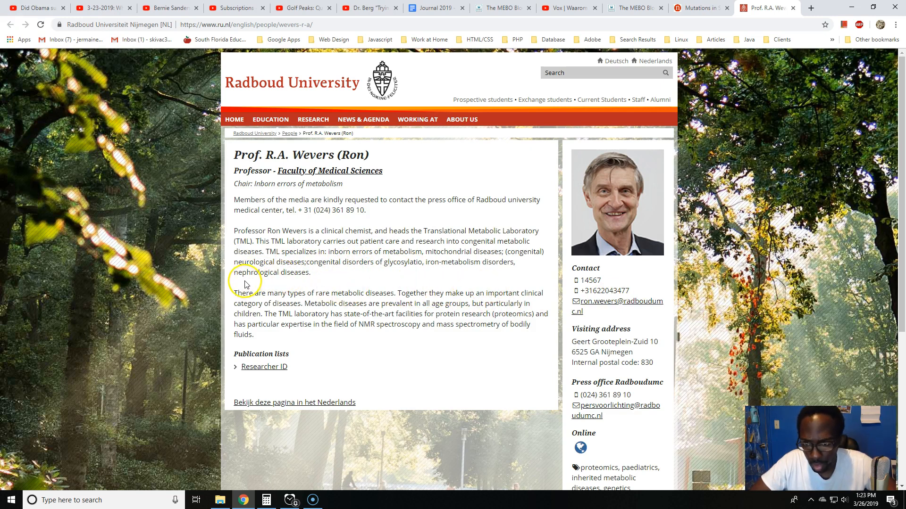
double_click(248, 272)
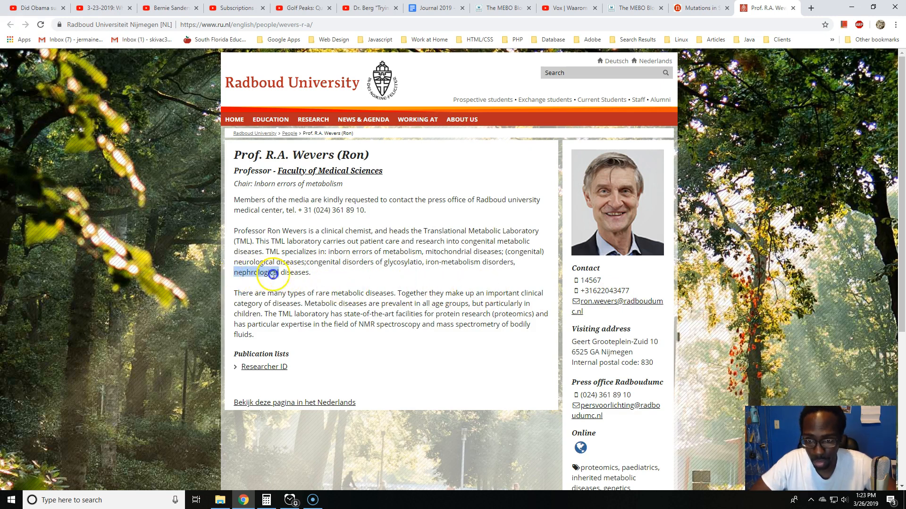
right_click(266, 274)
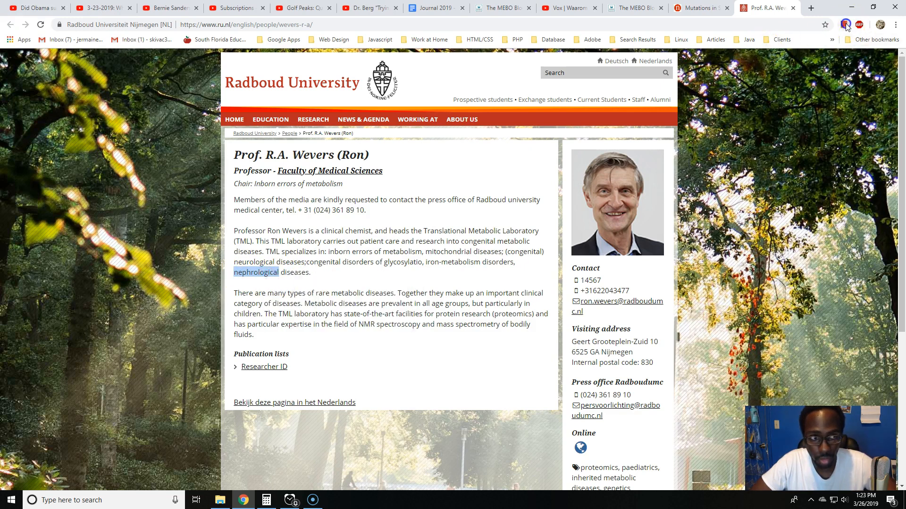
left_click(845, 24)
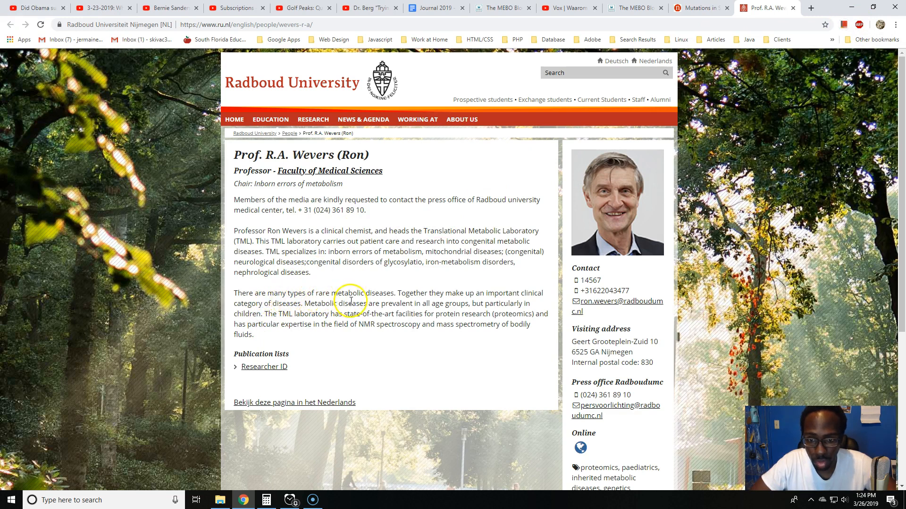
mouse_move(490, 295)
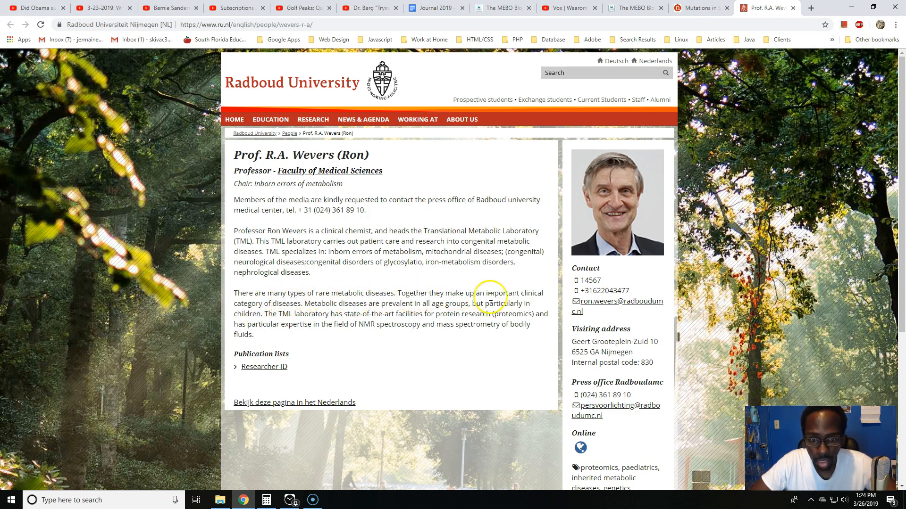
mouse_move(308, 315)
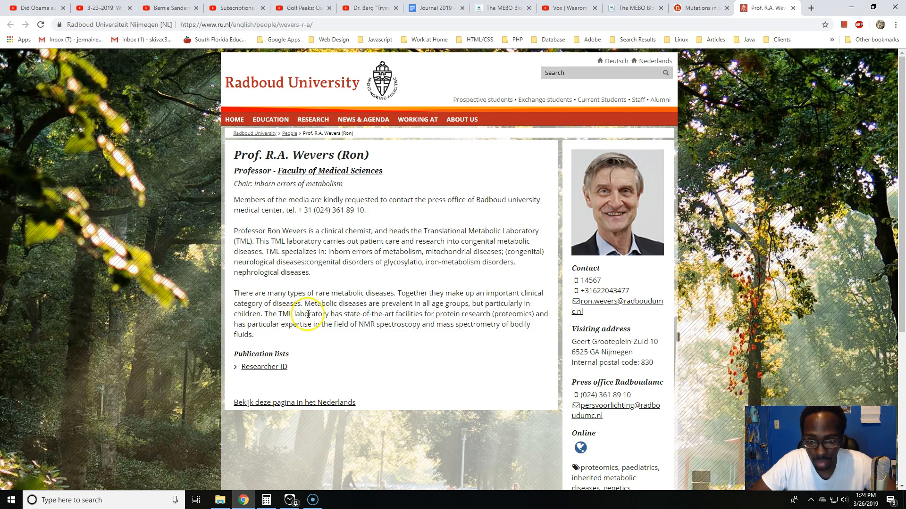
mouse_move(425, 308)
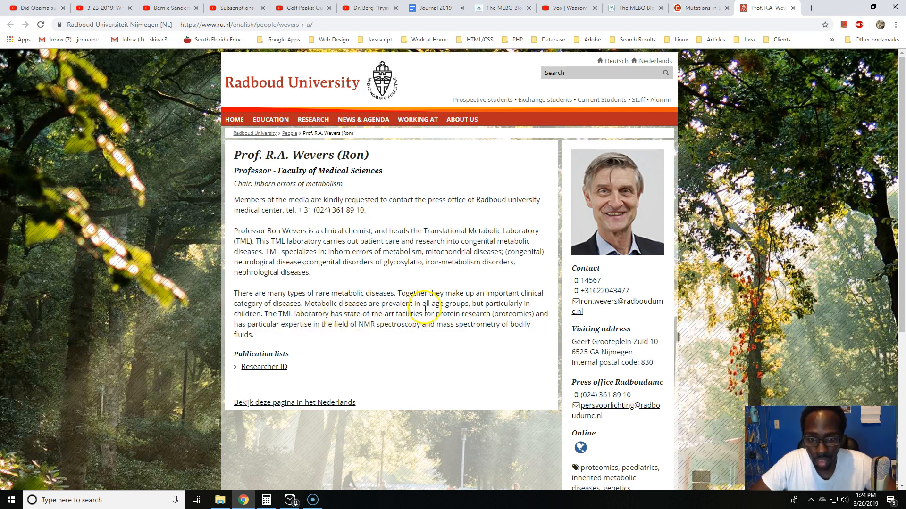
mouse_move(260, 317)
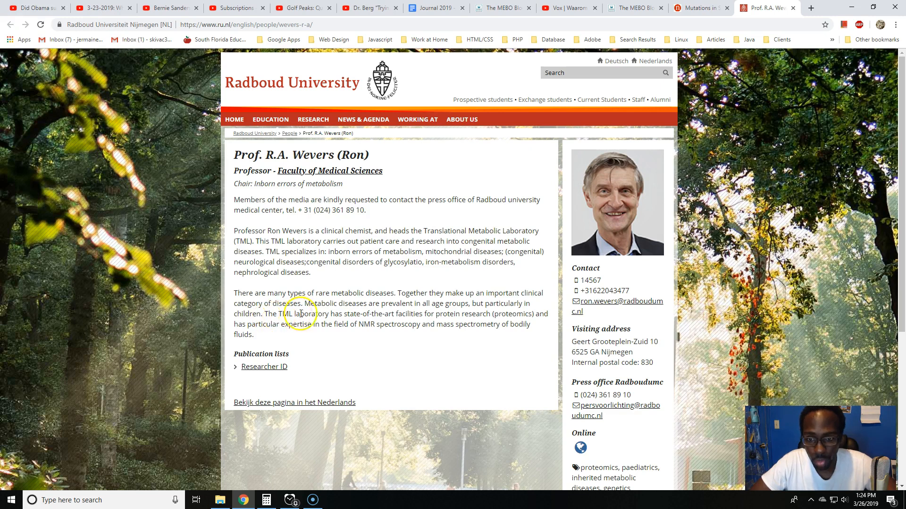
mouse_move(470, 315)
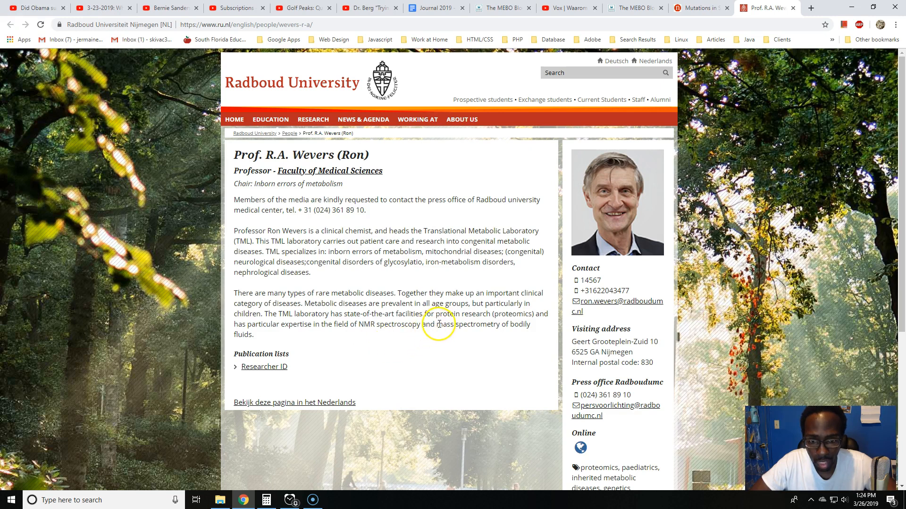
mouse_move(472, 330)
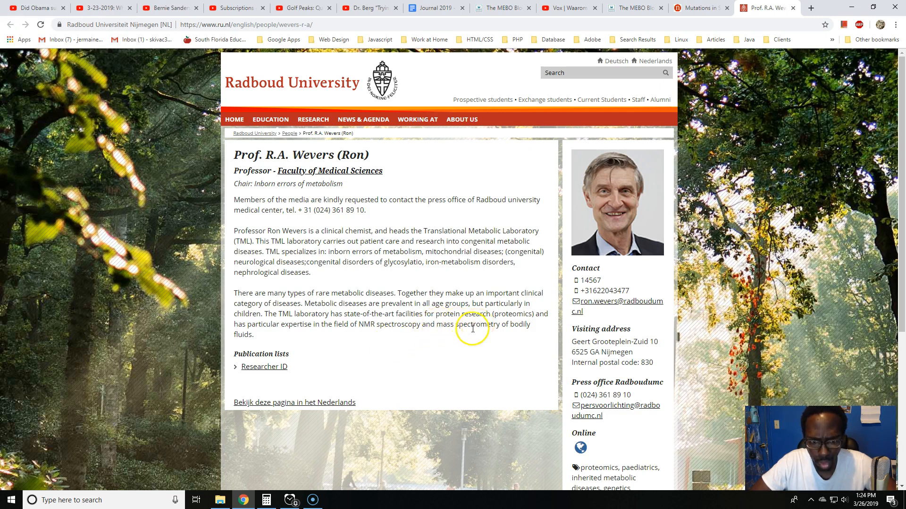
mouse_move(513, 273)
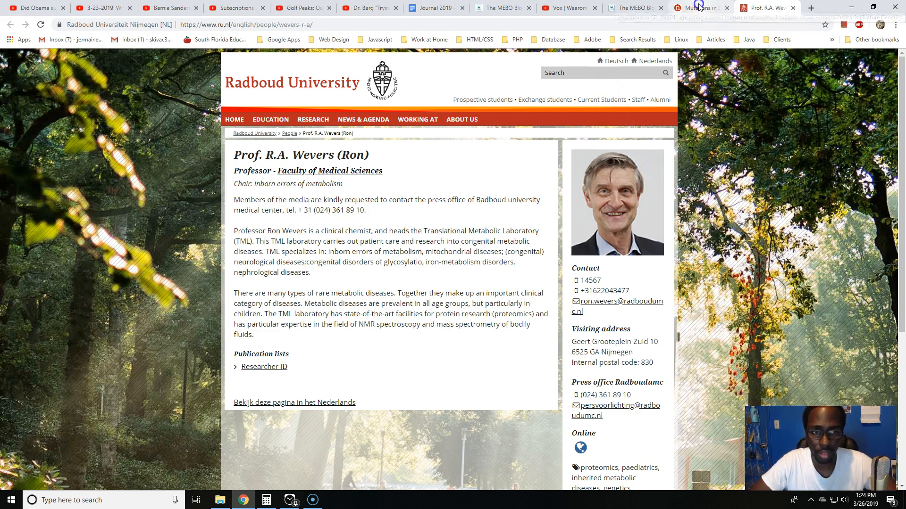
Like the Vox cabbage-breath video, raising its like count to 10.
left_click(566, 8)
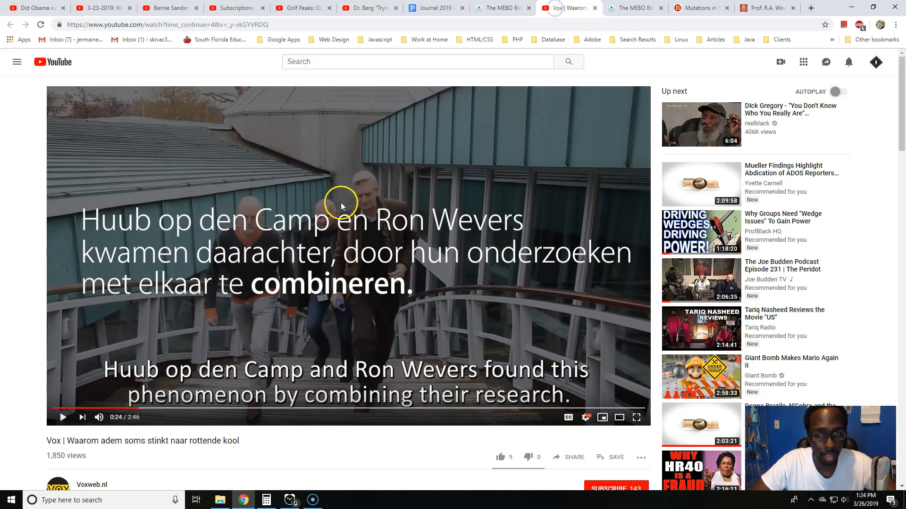
mouse_move(510, 502)
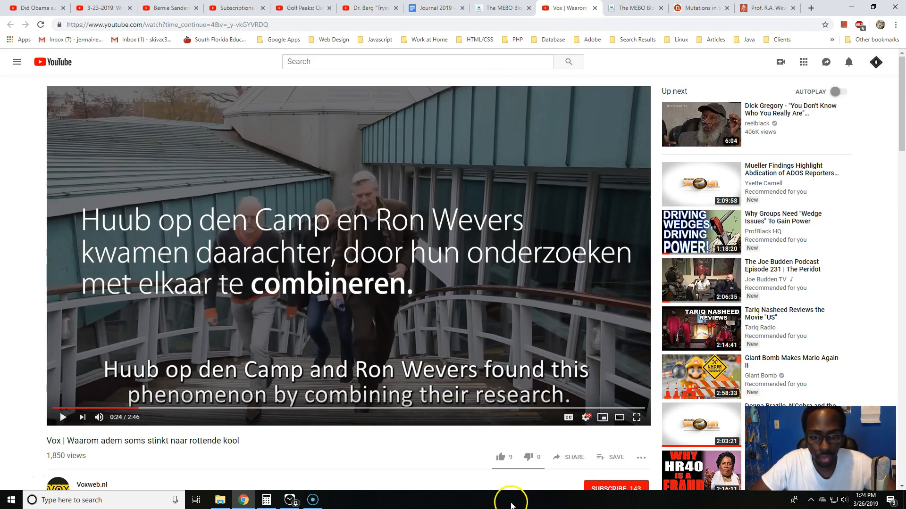
mouse_move(610, 37)
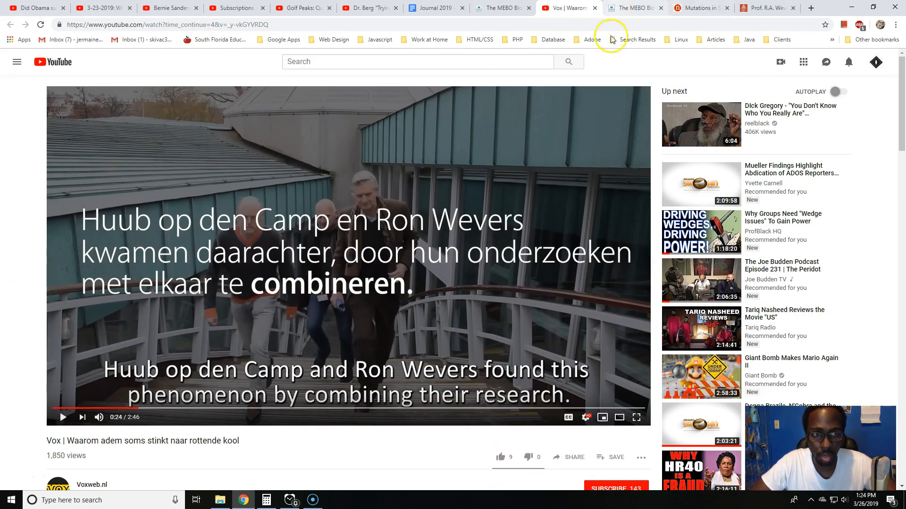
left_click(496, 457)
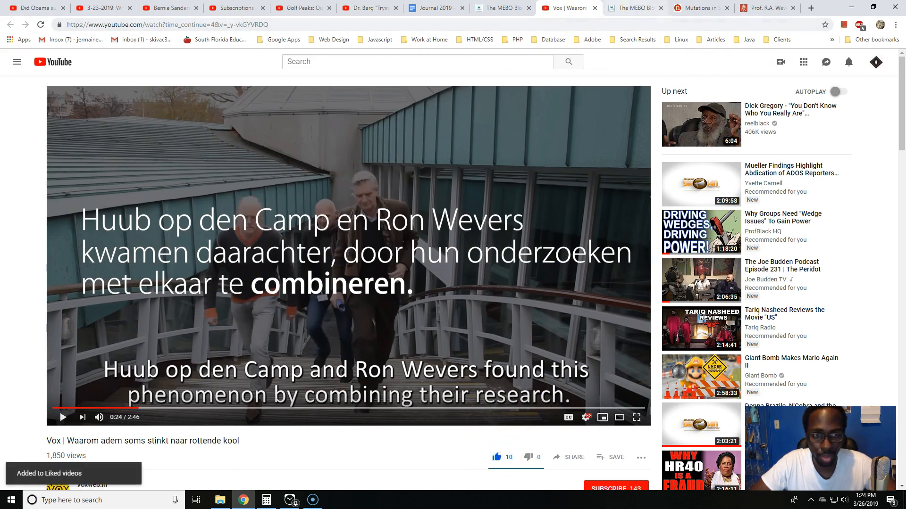
mouse_move(613, 8)
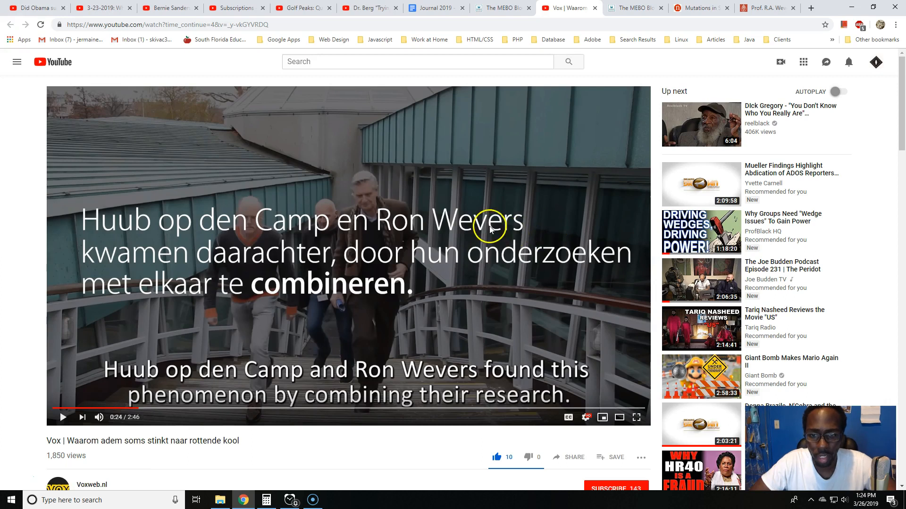
Go back to the Wevers SELENBP1 post showing its gene box and embedded video.
left_click(634, 7)
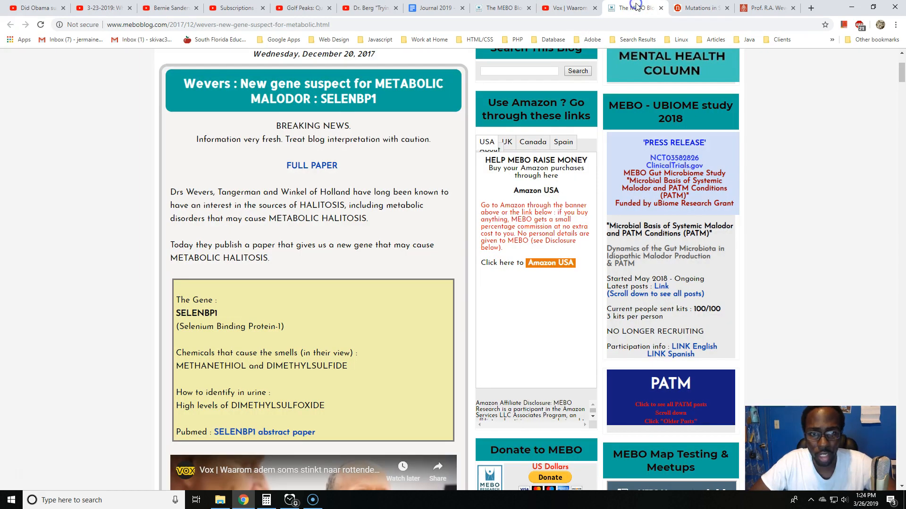
mouse_move(632, 7)
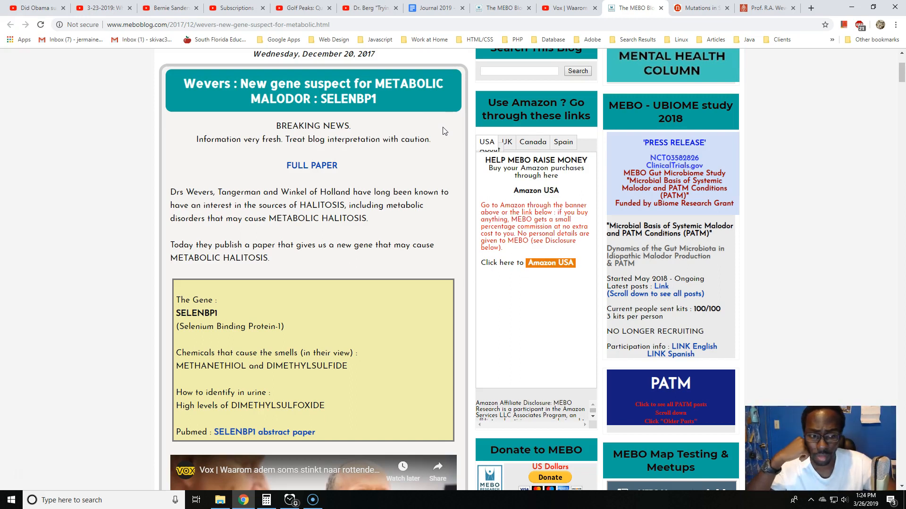
mouse_move(370, 113)
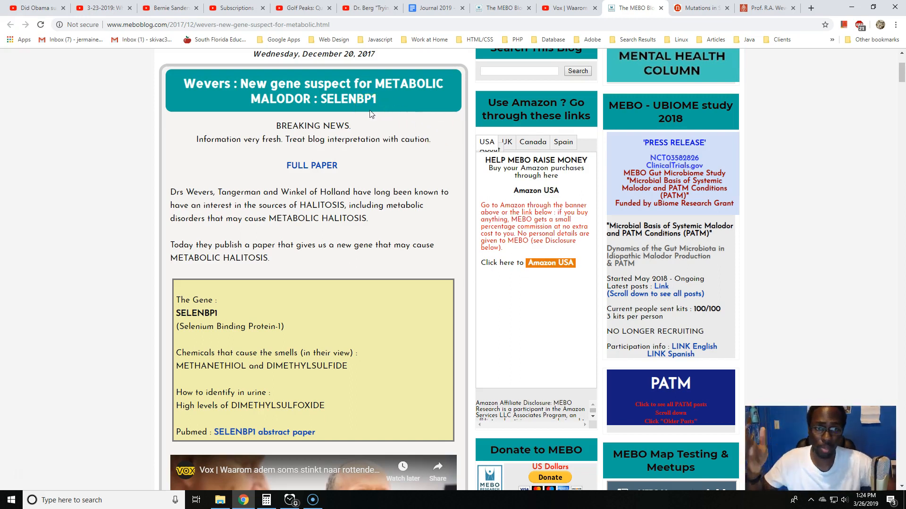
mouse_move(548, 29)
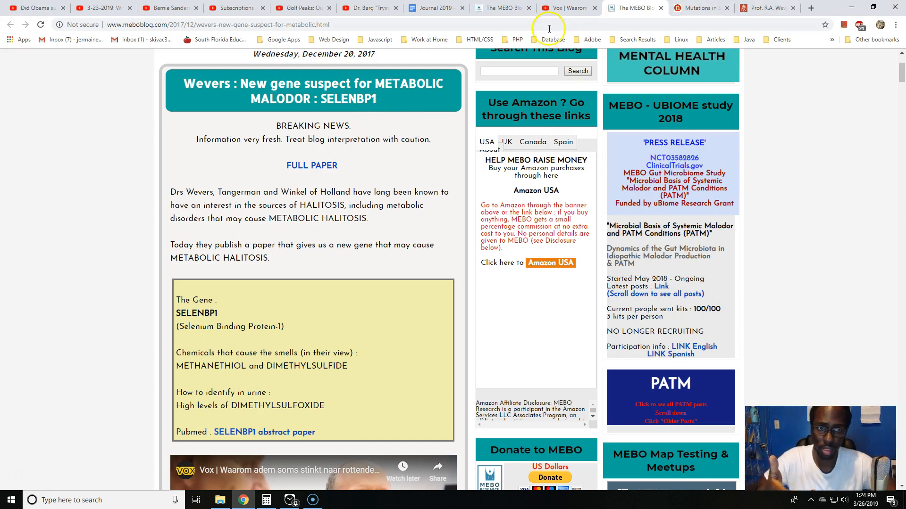
Briefly view the liked Vox video, then scroll the MEBO Blog post to its gene box.
left_click(568, 8)
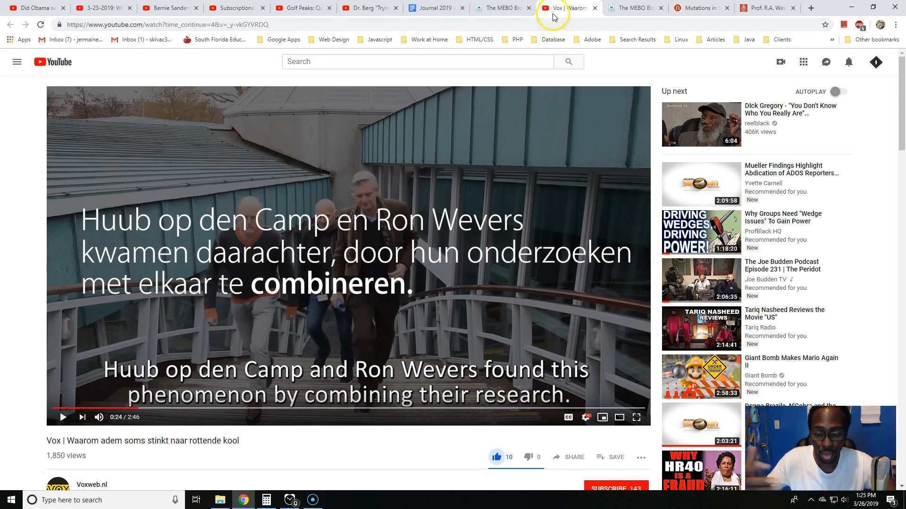
mouse_move(547, 30)
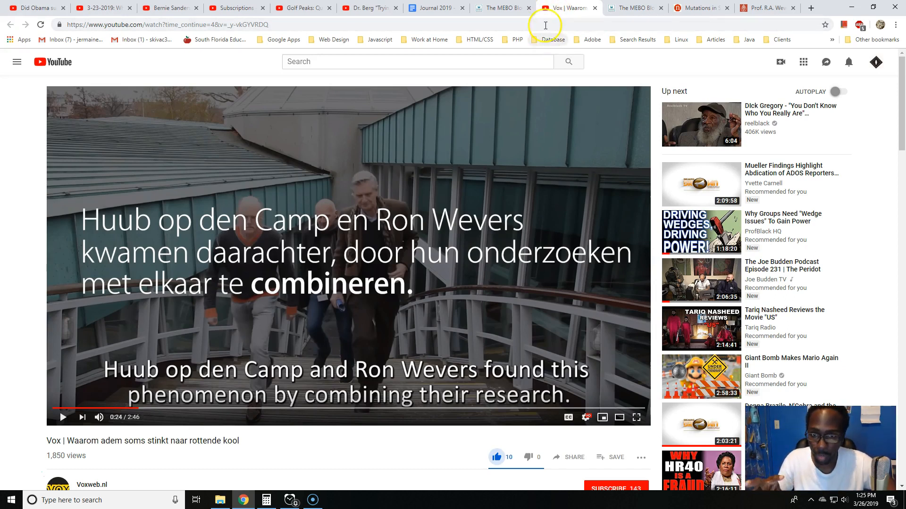
mouse_move(539, 34)
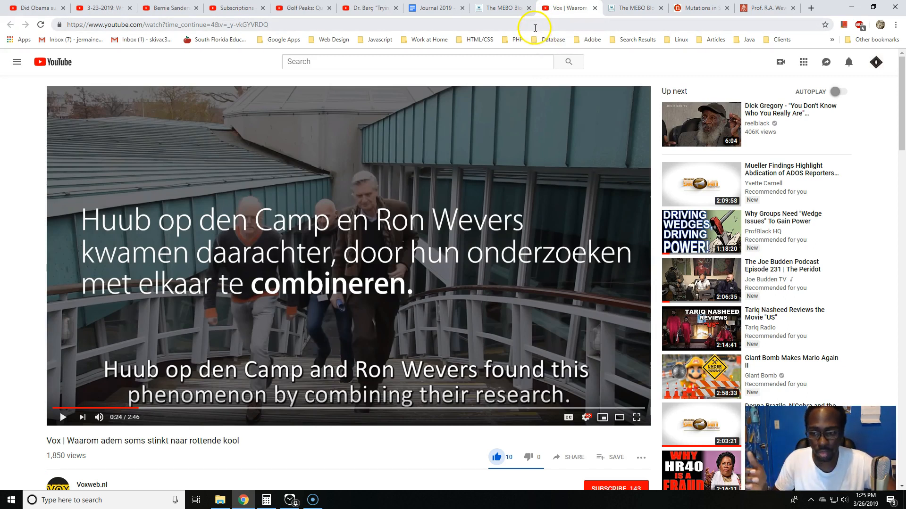
mouse_move(530, 240)
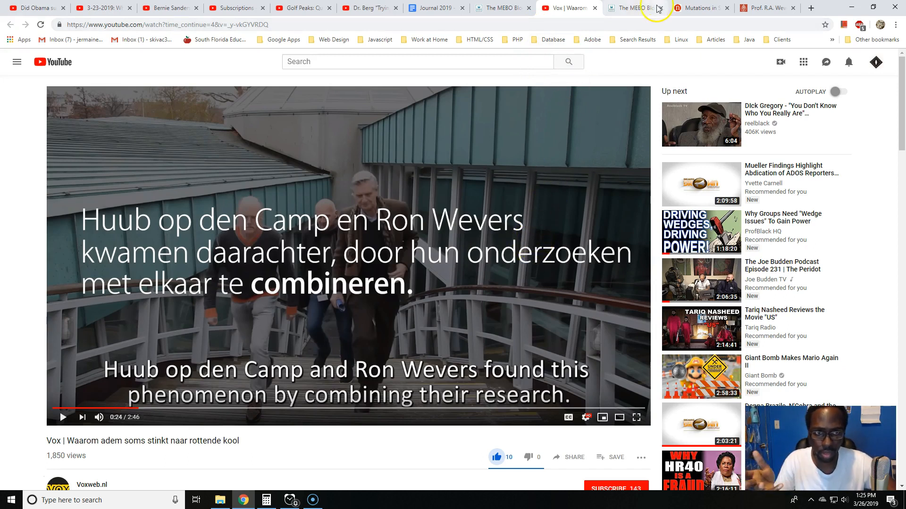
mouse_move(633, 8)
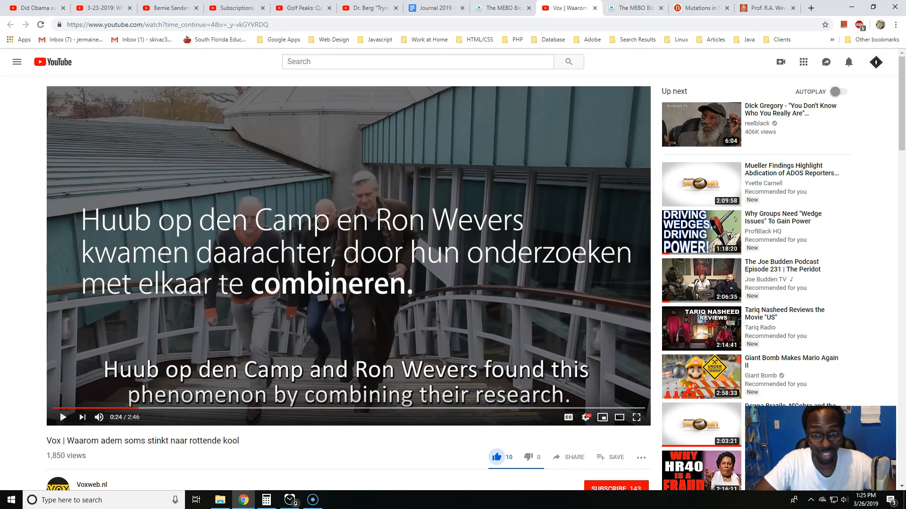
mouse_move(569, 8)
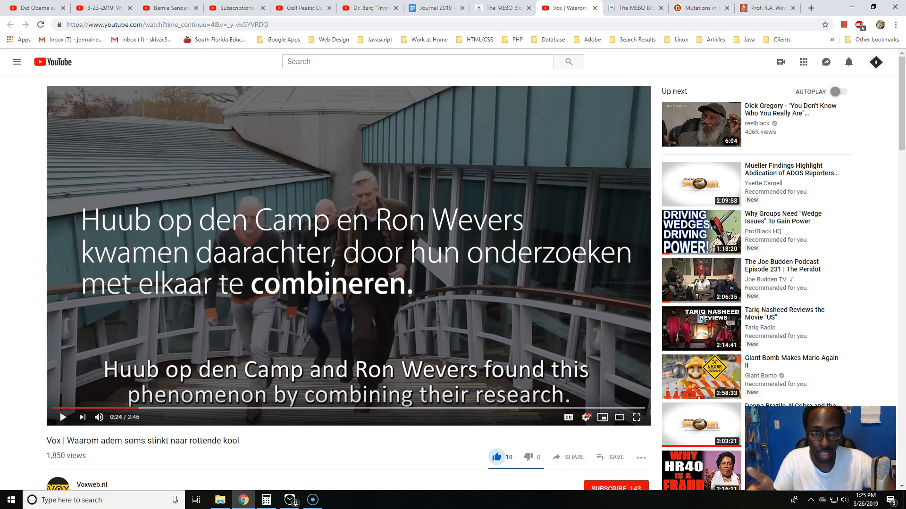
left_click(634, 8)
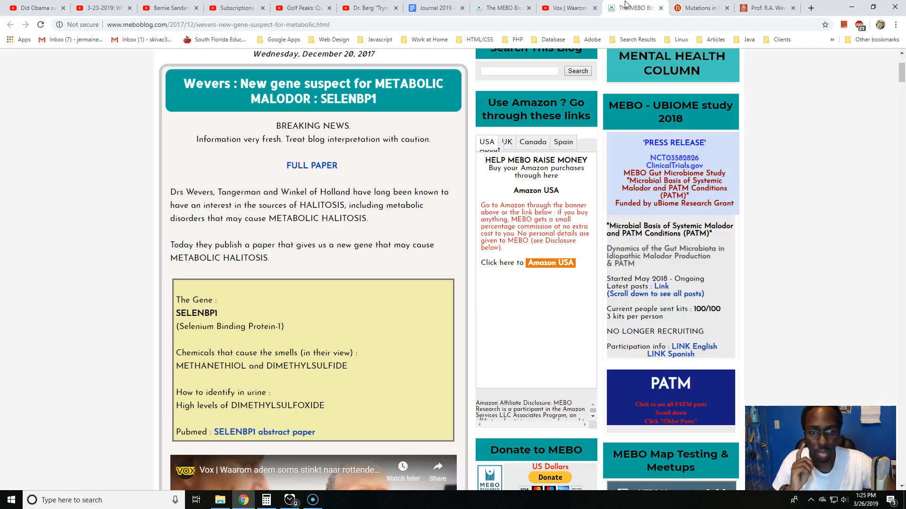
scroll("up", 3)
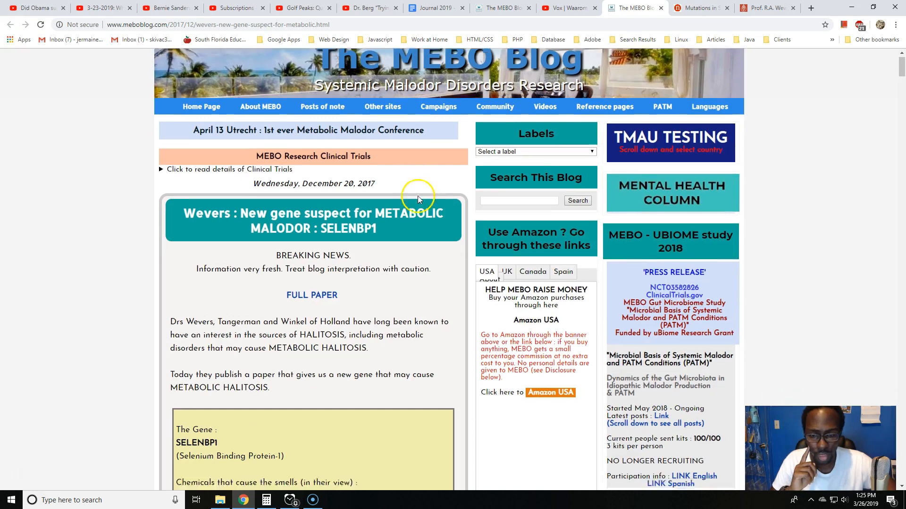
scroll("down", 3)
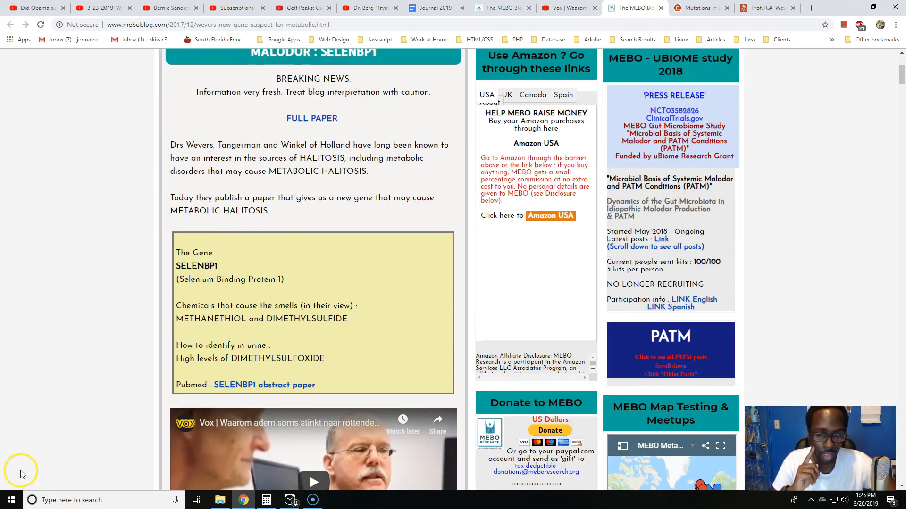